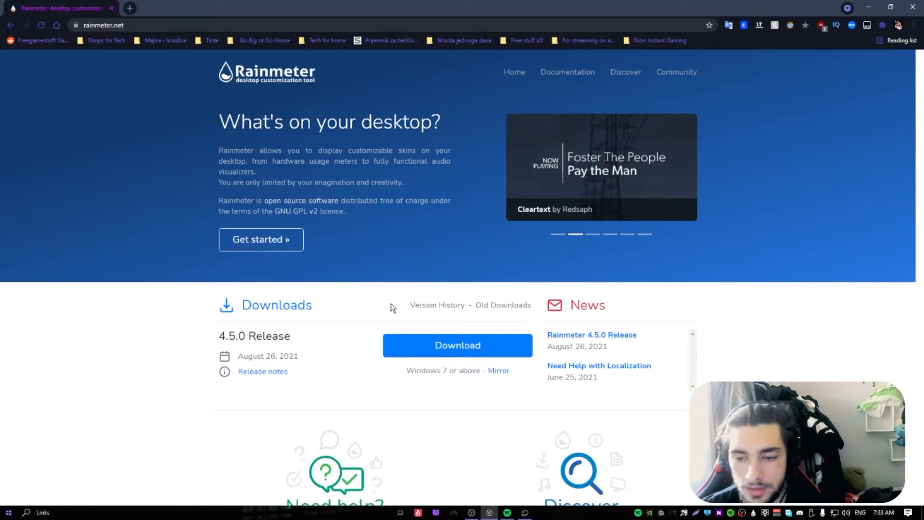
# Download the Rainmeter 4.5.0 installer, keep it, and run a Standard install to the default folder.
pyautogui.scroll(-3)
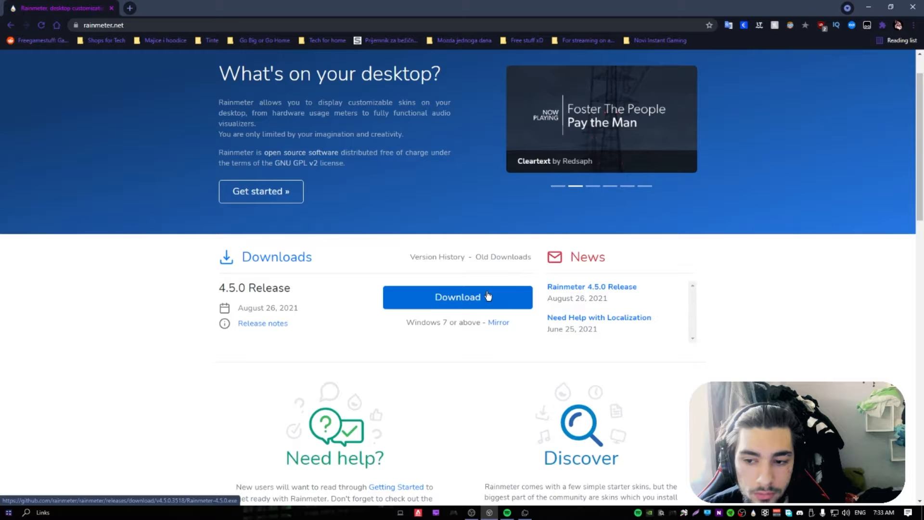
pyautogui.click(458, 297)
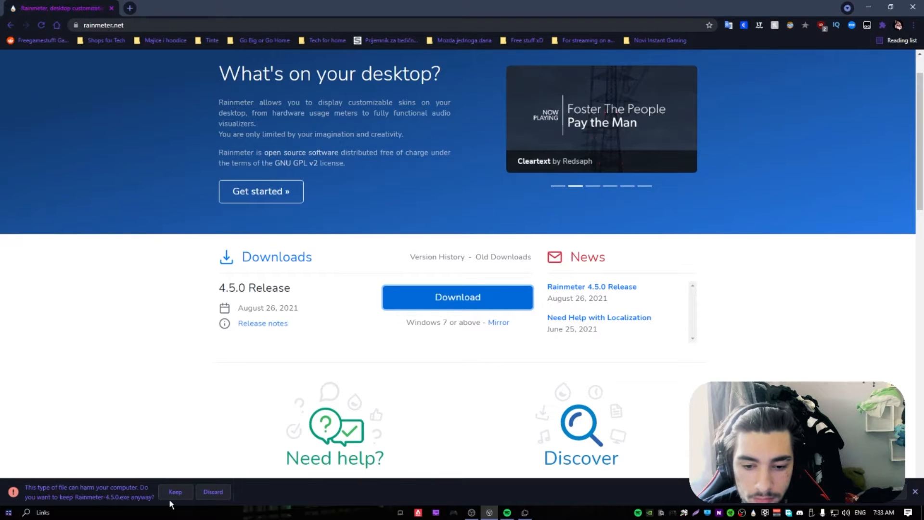
pyautogui.click(175, 491)
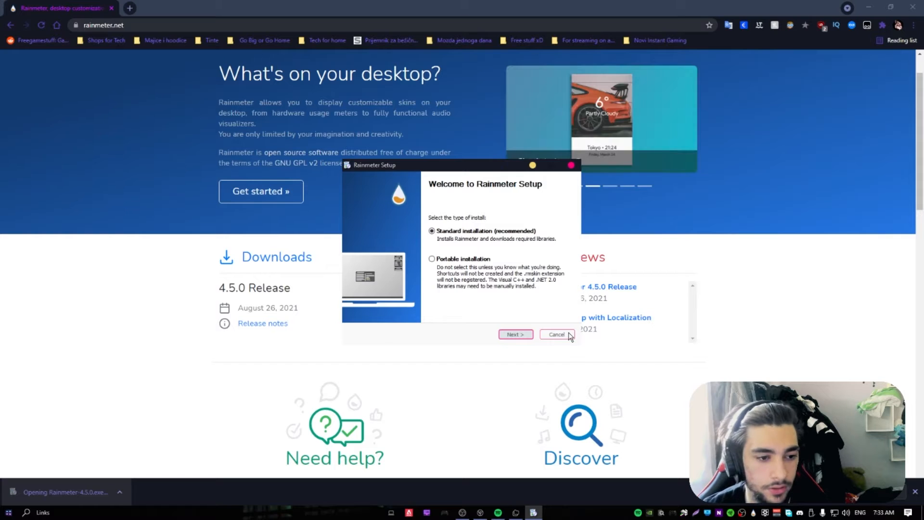
pyautogui.click(514, 334)
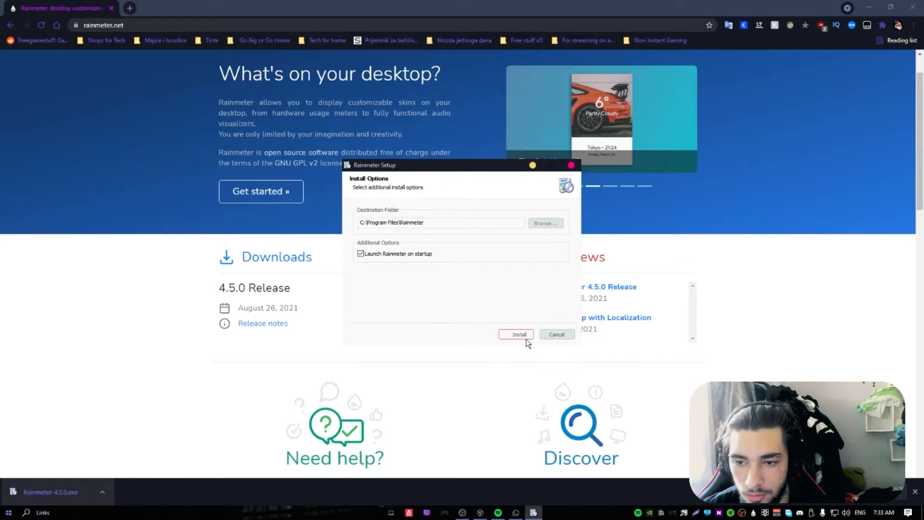
pyautogui.click(515, 334)
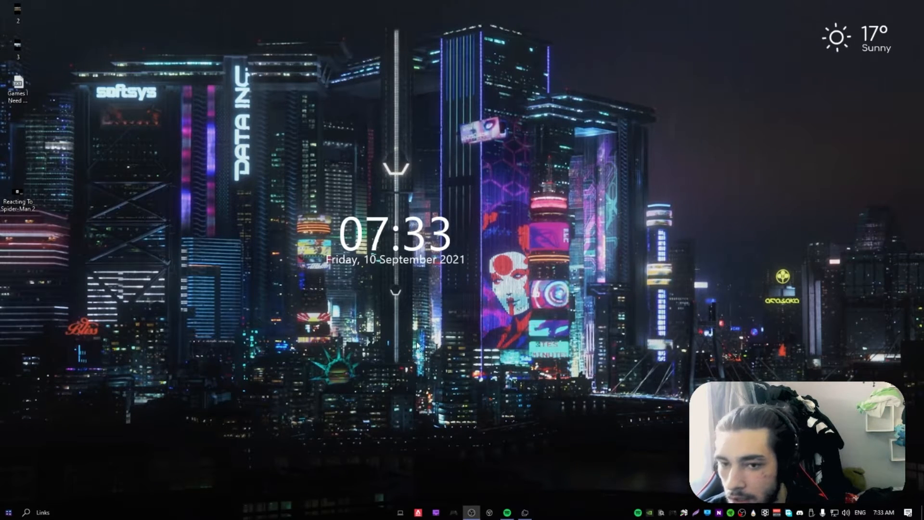
# From the skin manager, load the Enmon Clock, illustro Clock and illustro 1 Disk skins.
pyautogui.click(542, 512)
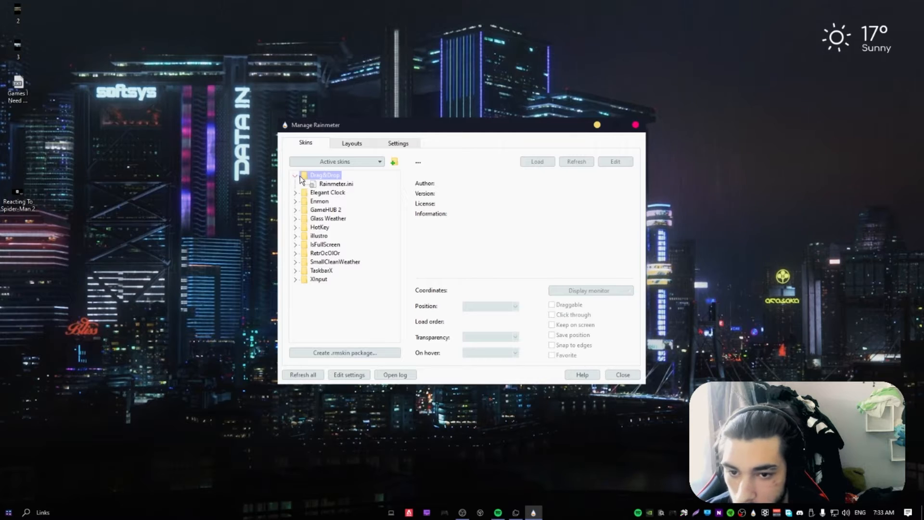
pyautogui.click(296, 192)
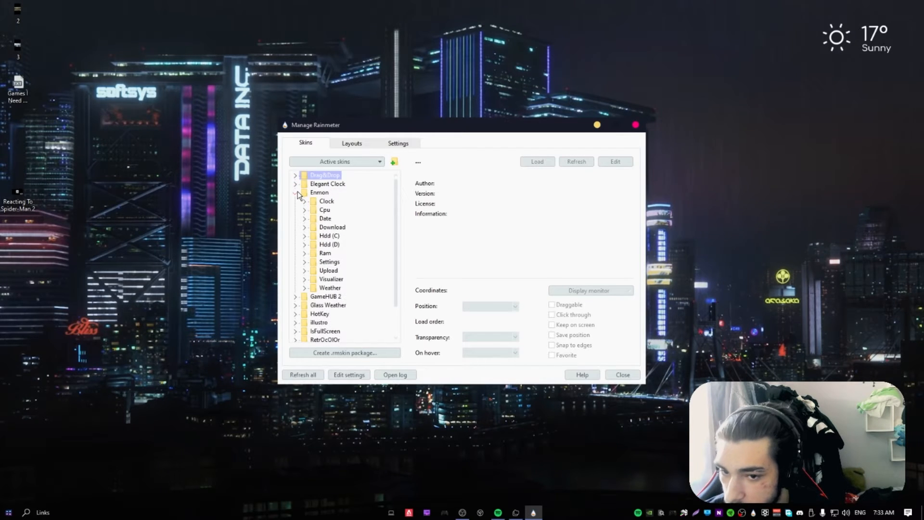
pyautogui.click(336, 209)
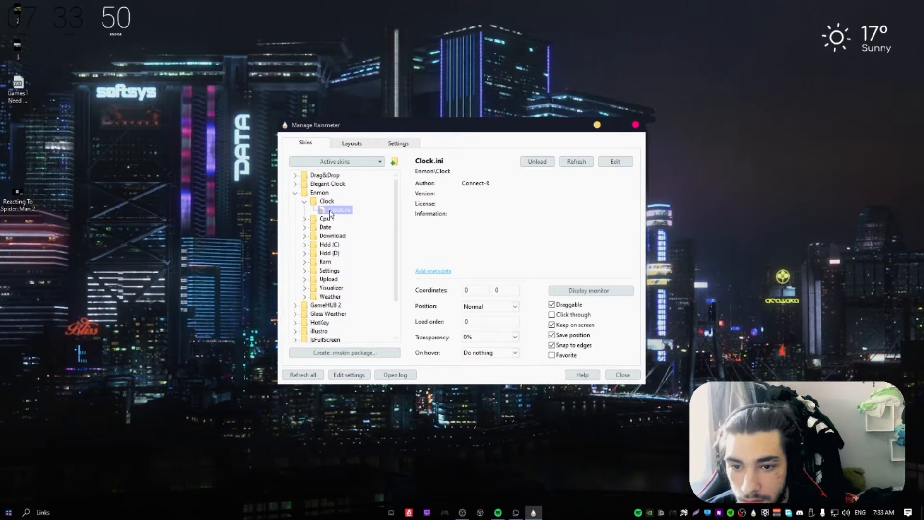
pyautogui.click(300, 192)
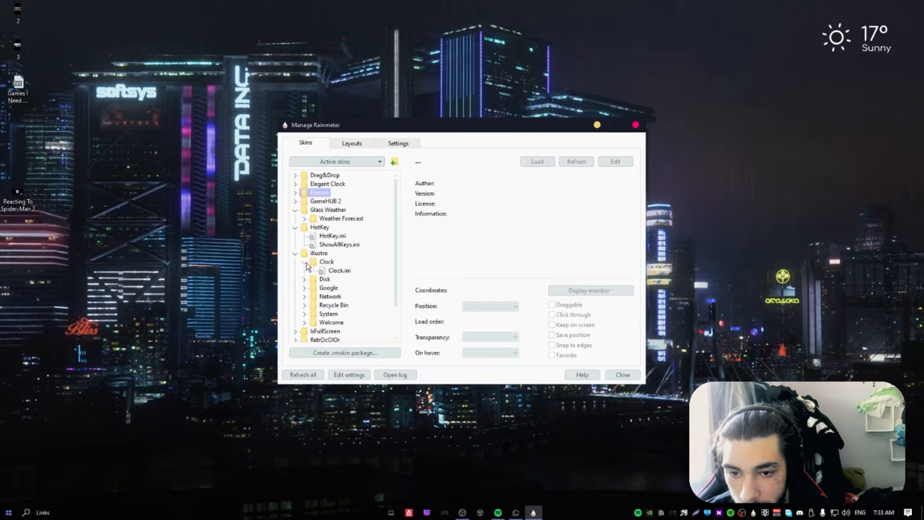
pyautogui.click(339, 270)
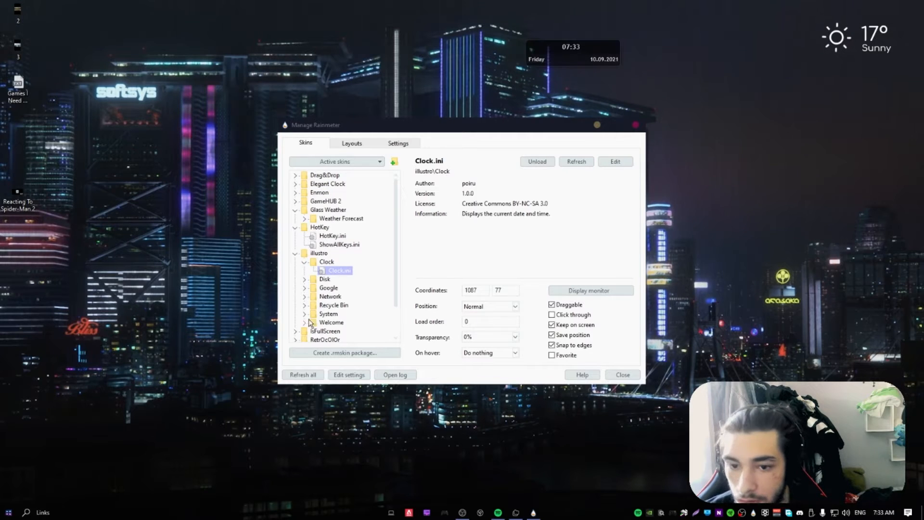
pyautogui.click(325, 278)
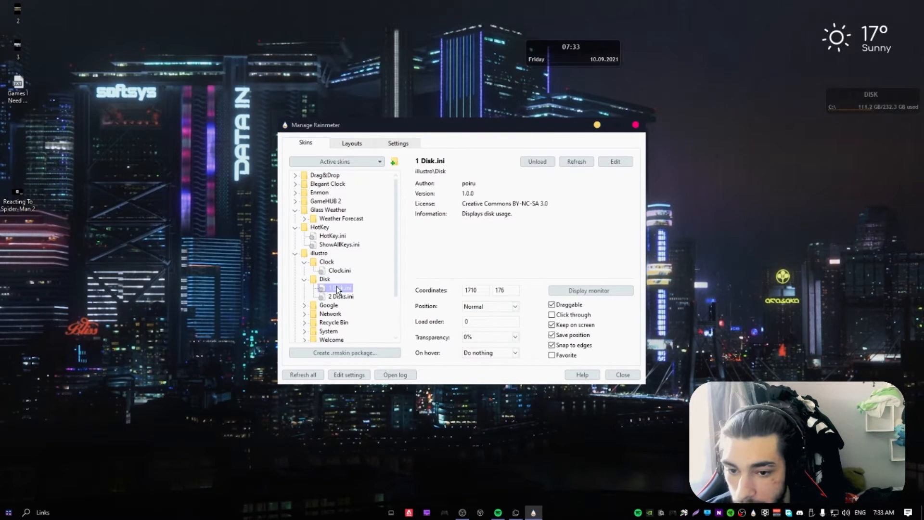
pyautogui.click(341, 296)
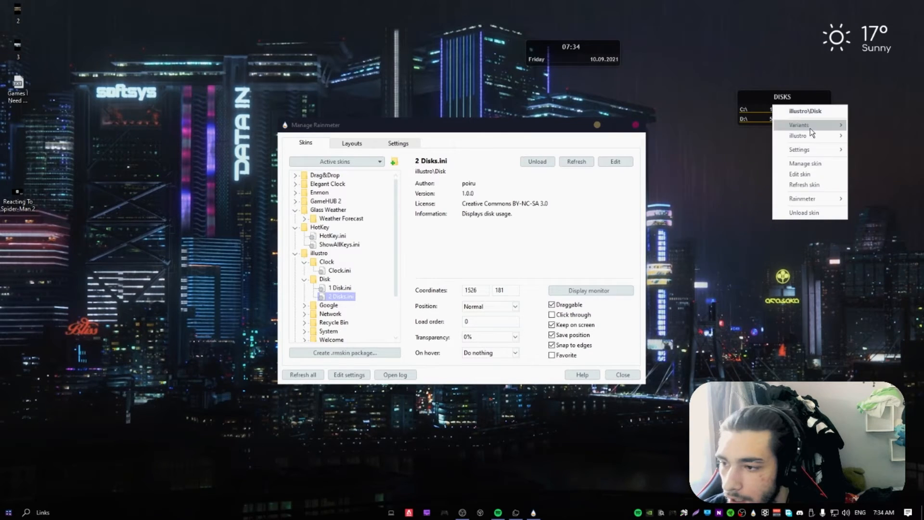
# Unload the two-disk usage widget from the desktop through its right-click menu.
pyautogui.click(804, 213)
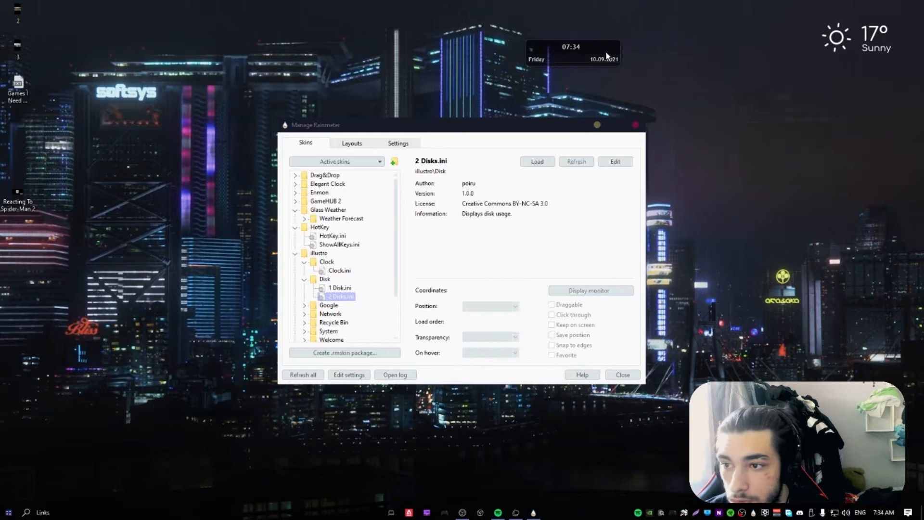
pyautogui.click(622, 374)
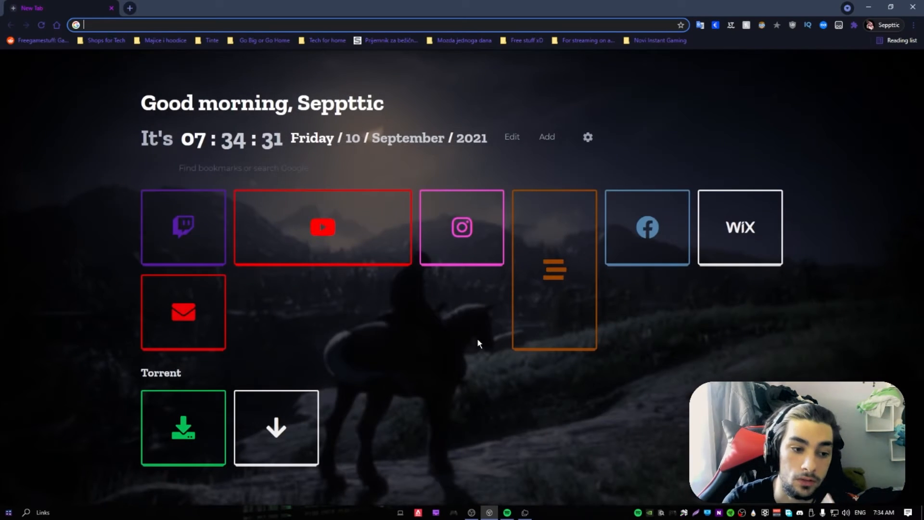
pyautogui.moveTo(470, 294)
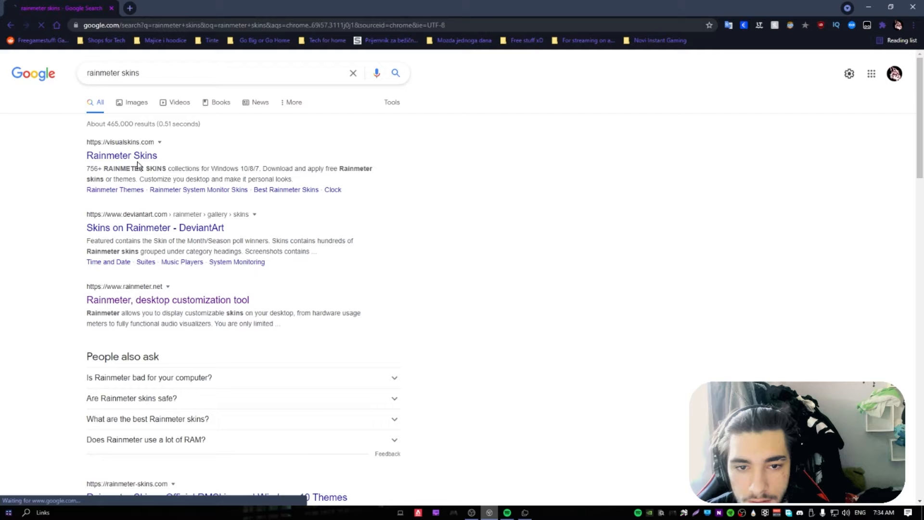
# Open the visualskins.com result and scroll through its recently added Rainmeter skins.
pyautogui.click(121, 155)
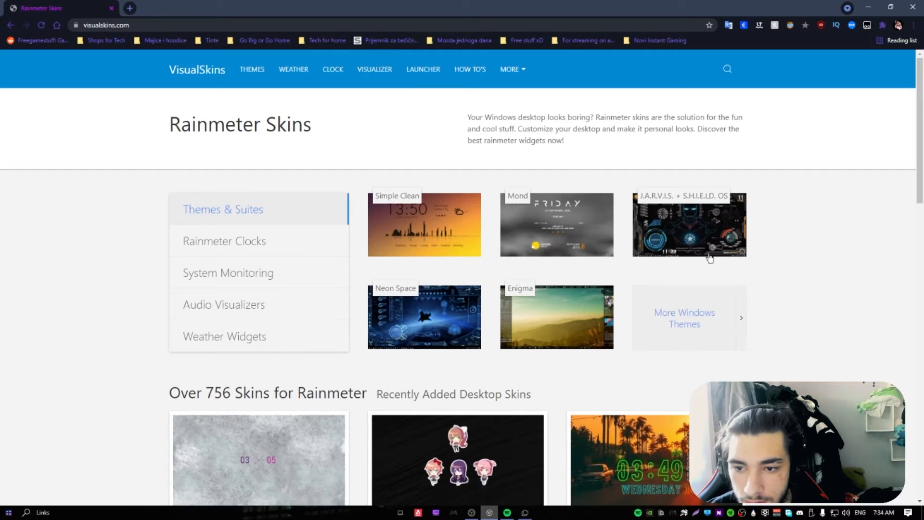
pyautogui.scroll(-3)
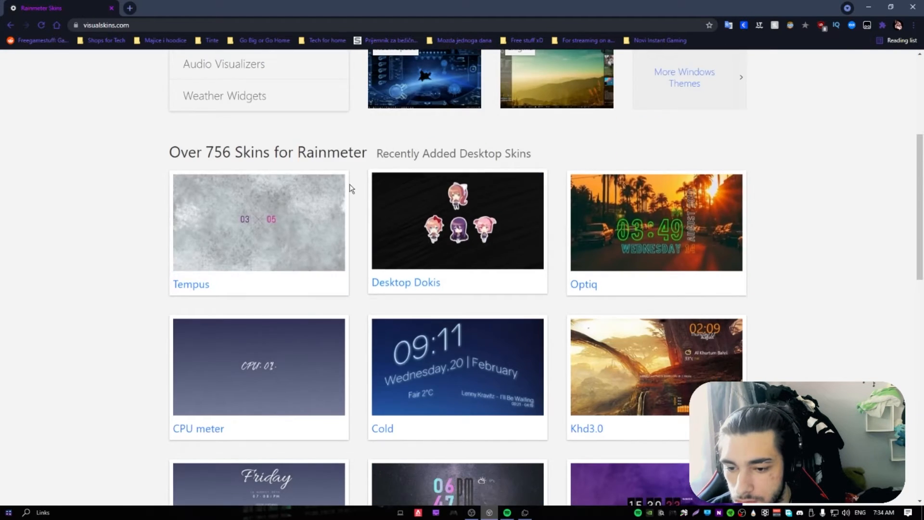
pyautogui.scroll(-3)
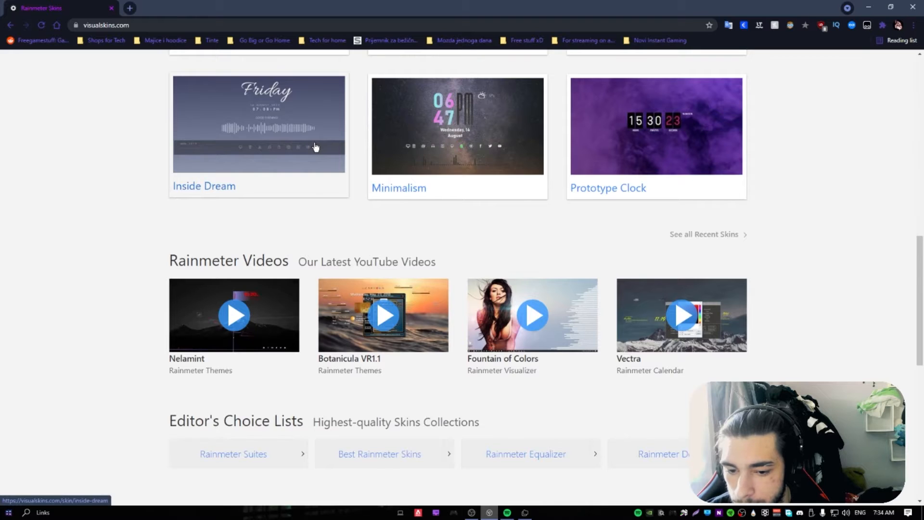
pyautogui.scroll(3)
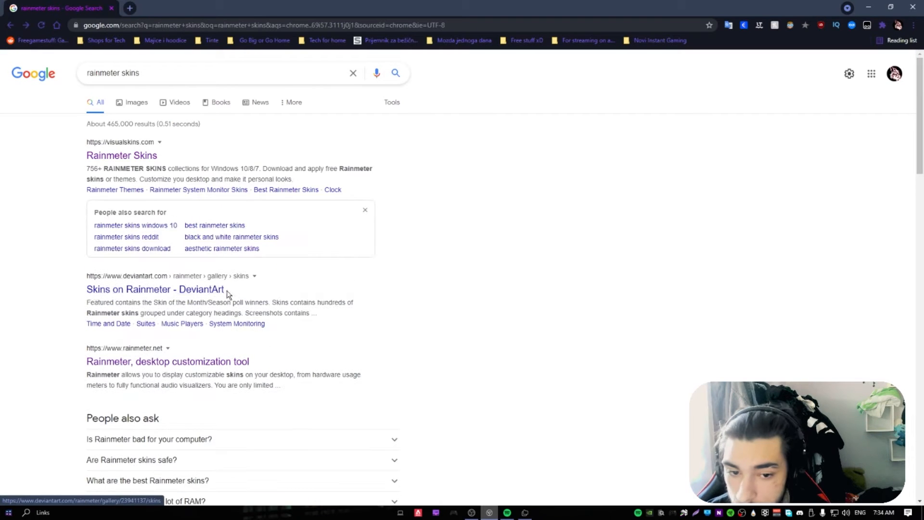
# Open the DeviantArt Skins on Rainmeter gallery and scroll through its thumbnails.
pyautogui.click(155, 289)
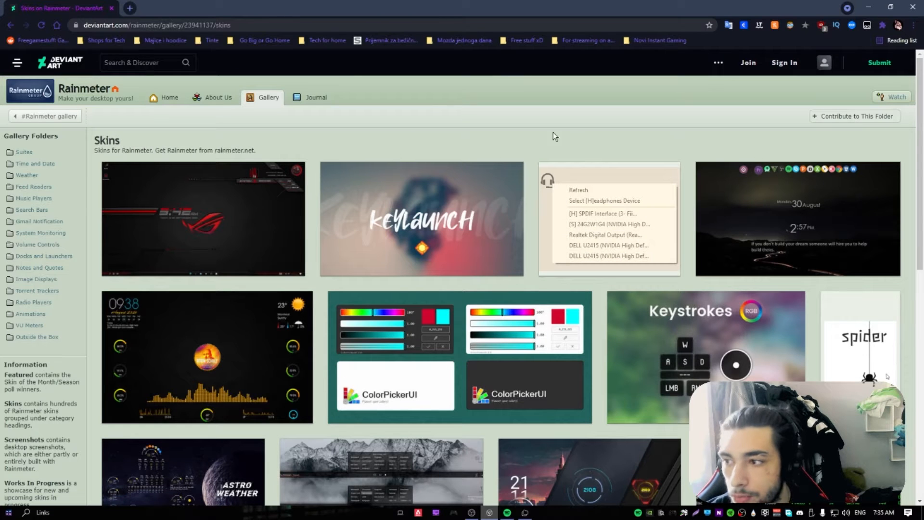
pyautogui.scroll(-3)
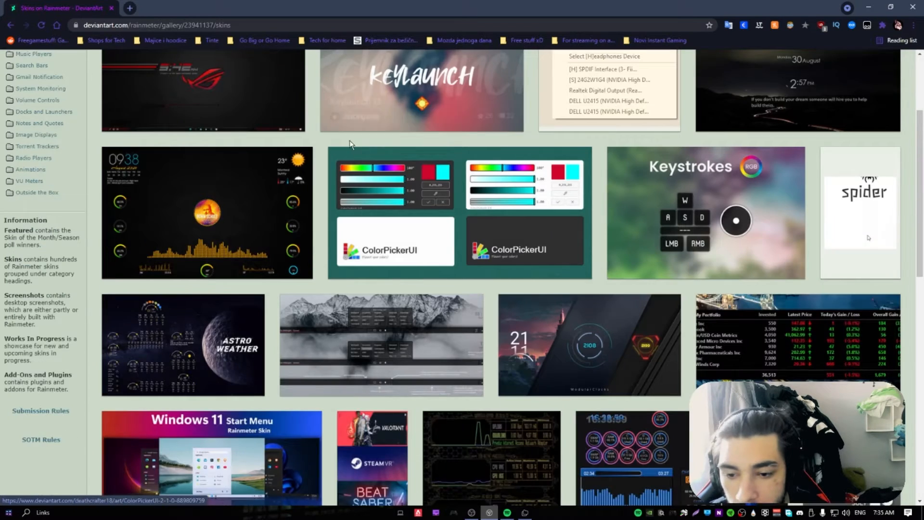
pyautogui.scroll(-3)
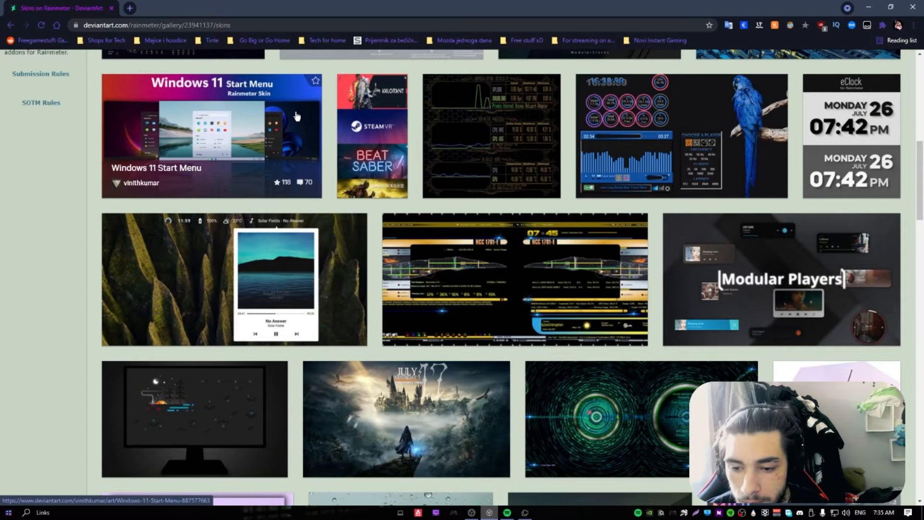
pyautogui.scroll(-3)
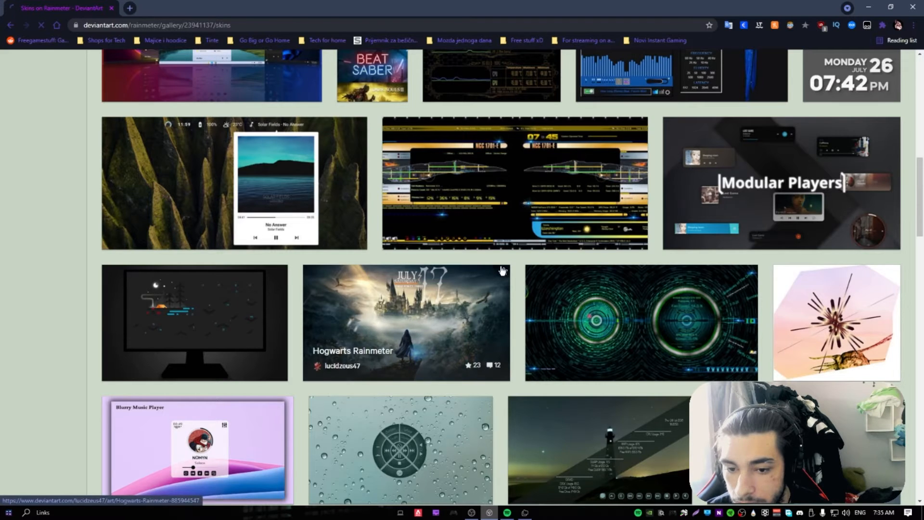
# Open the Hogwarts Rainmeter page from the gallery and scroll down through it.
pyautogui.click(405, 322)
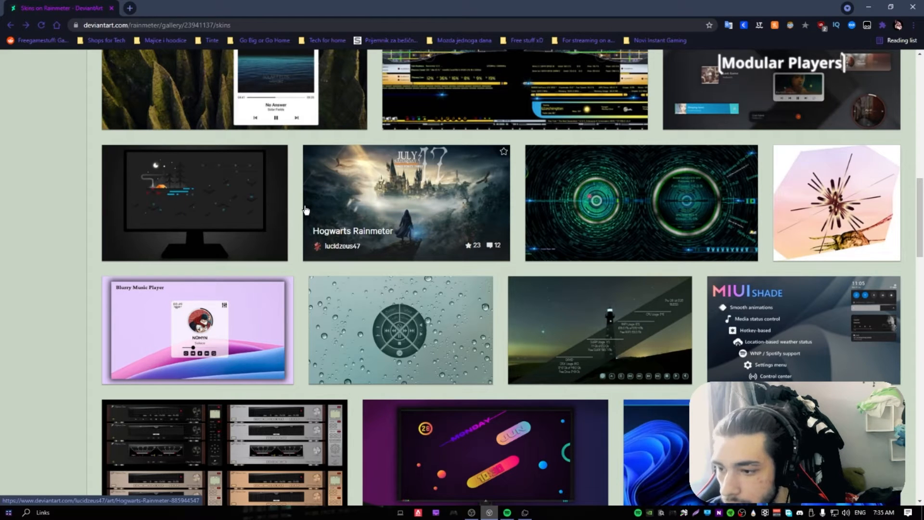
pyautogui.scroll(-3)
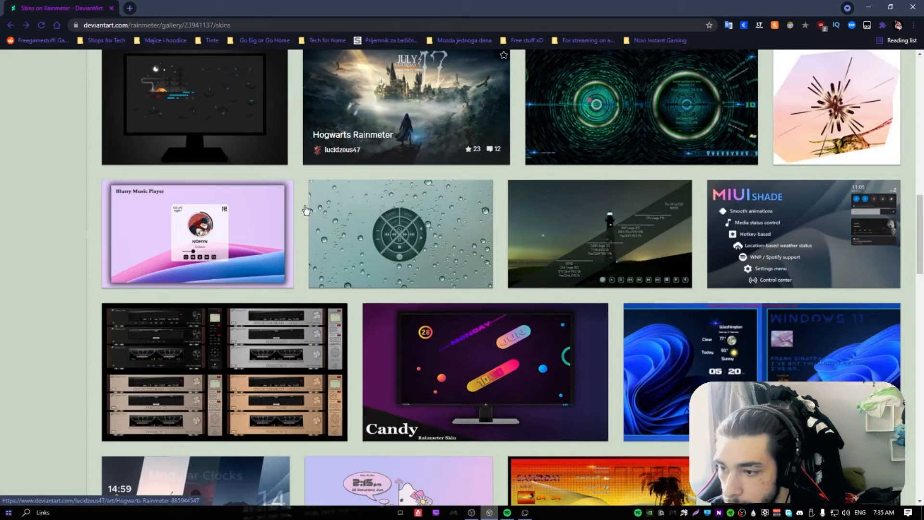
pyautogui.scroll(-3)
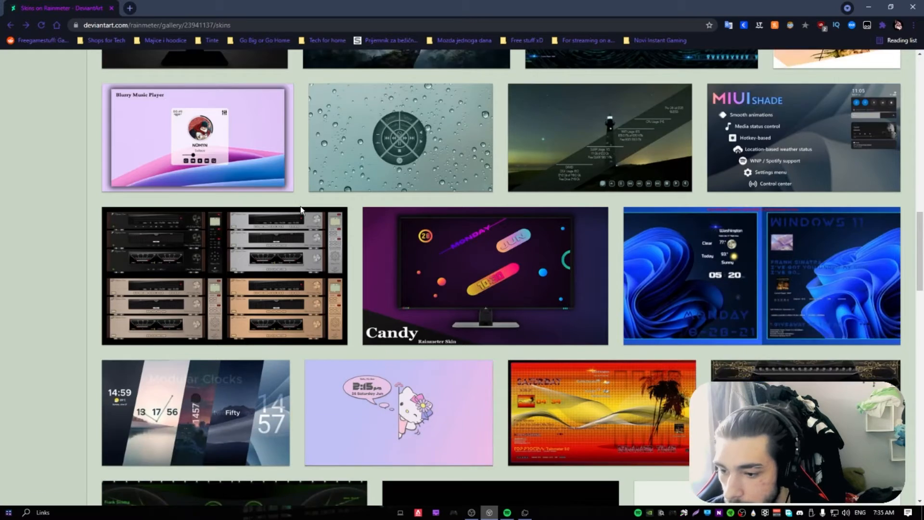
pyautogui.scroll(-3)
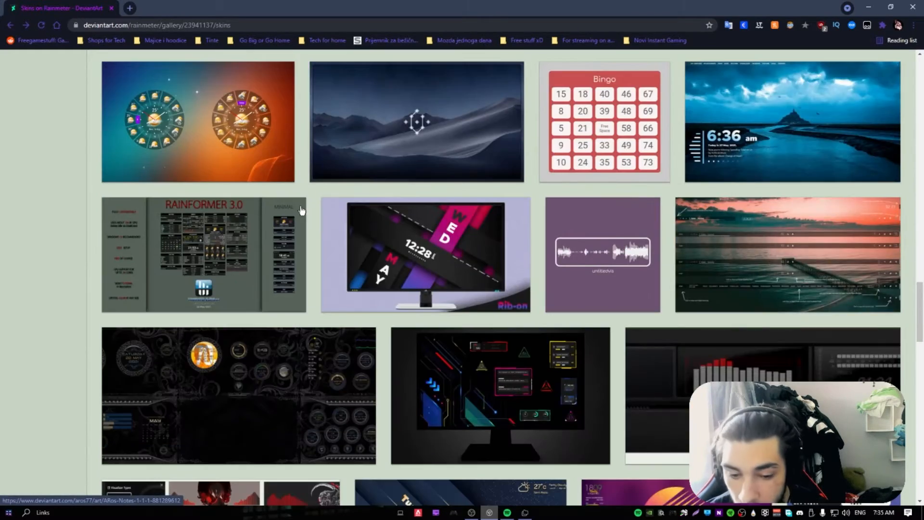
pyautogui.scroll(-3)
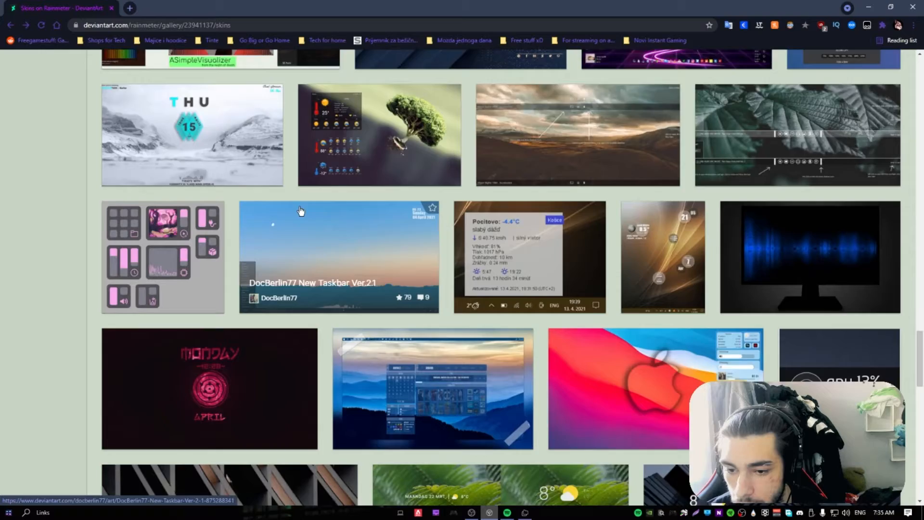
pyautogui.scroll(-3)
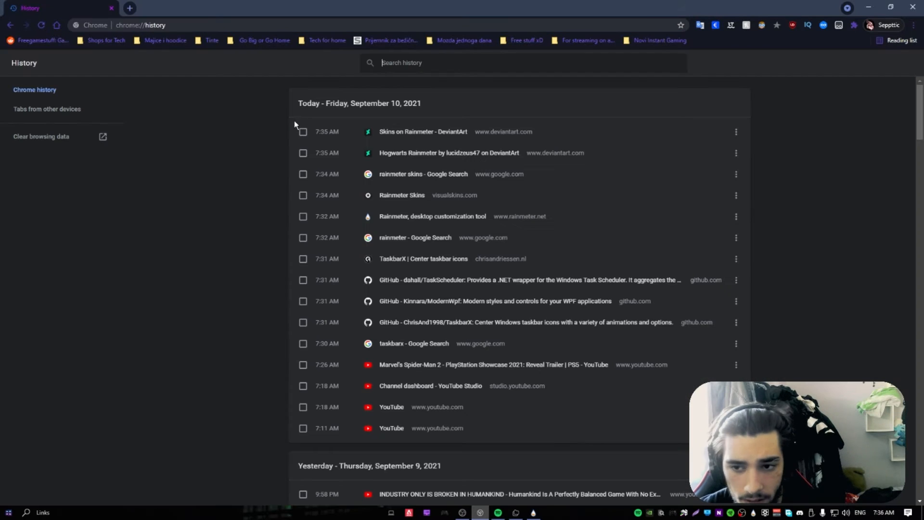
# Return to Skins on Rainmeter, scroll Khaybar's page, and open the spicetify-cli credit in a new tab.
pyautogui.click(422, 131)
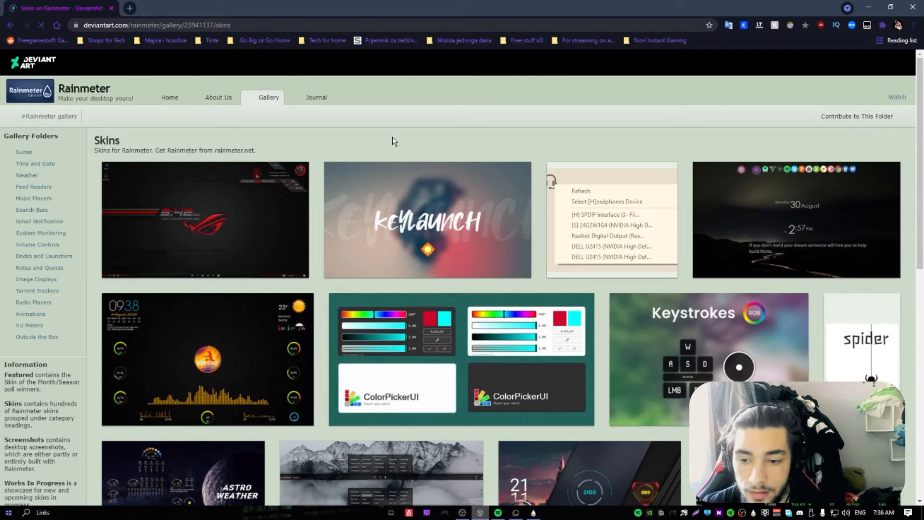
pyautogui.scroll(-3)
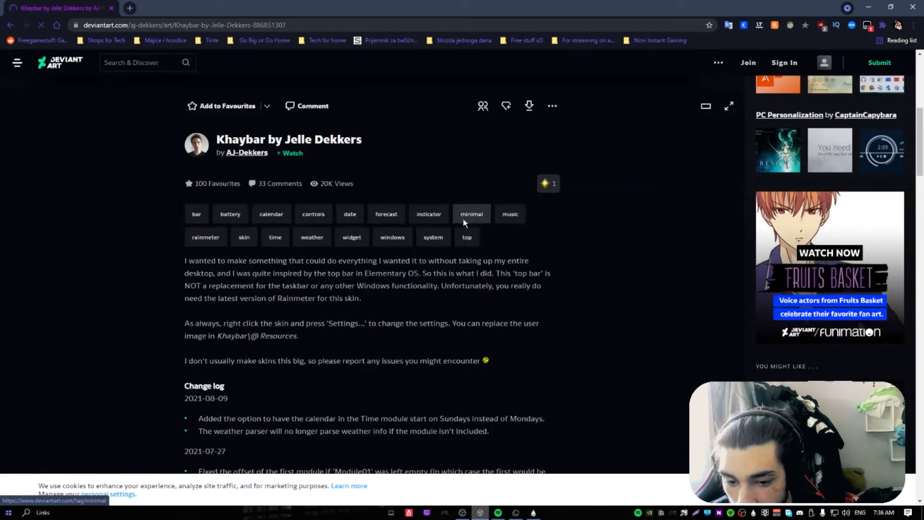
pyautogui.scroll(-3)
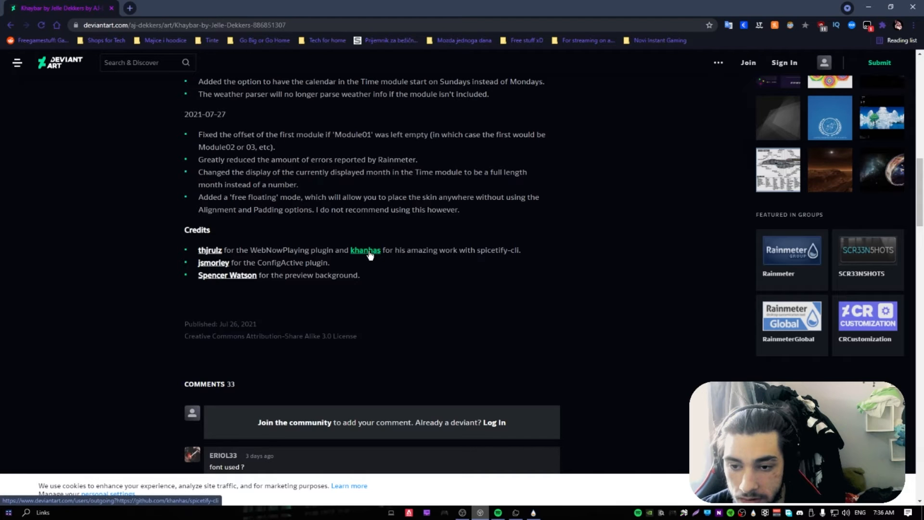
pyautogui.rightClick(226, 275)
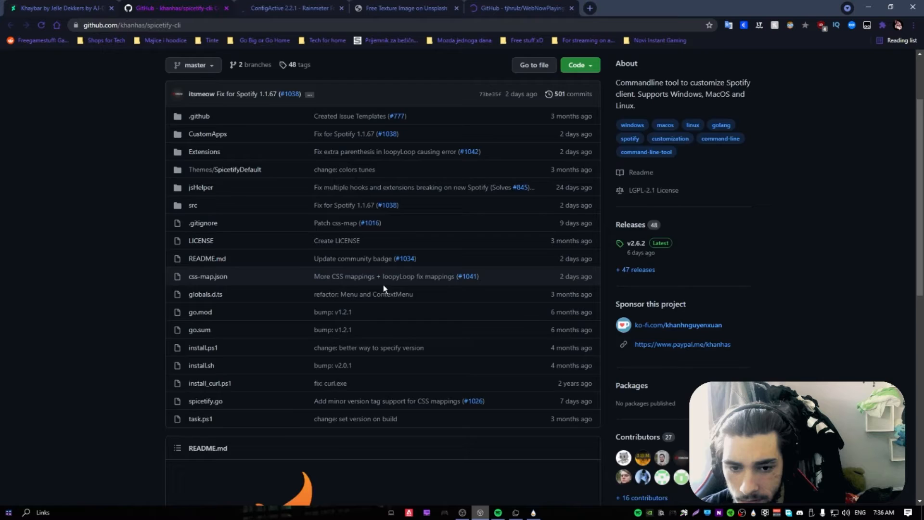
# Scroll the spicetify-cli readme and the ConfigActive forum post.
pyautogui.scroll(-3)
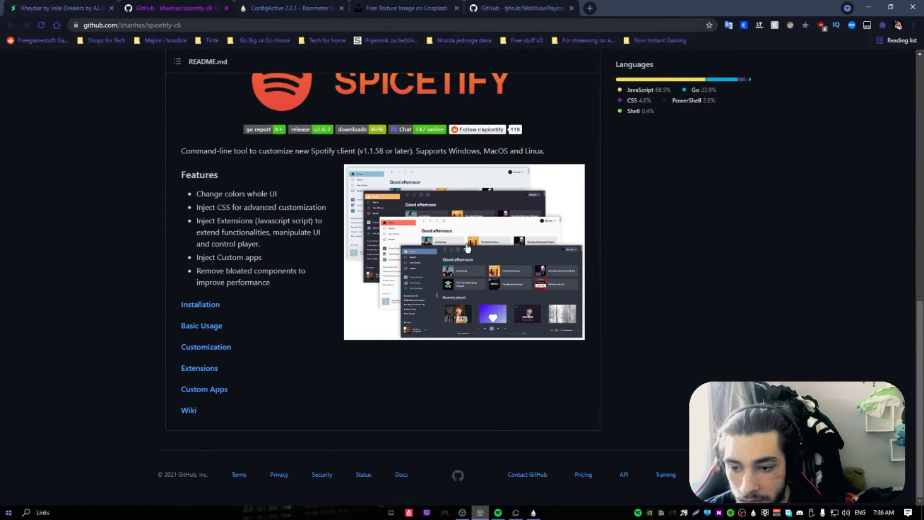
pyautogui.click(288, 7)
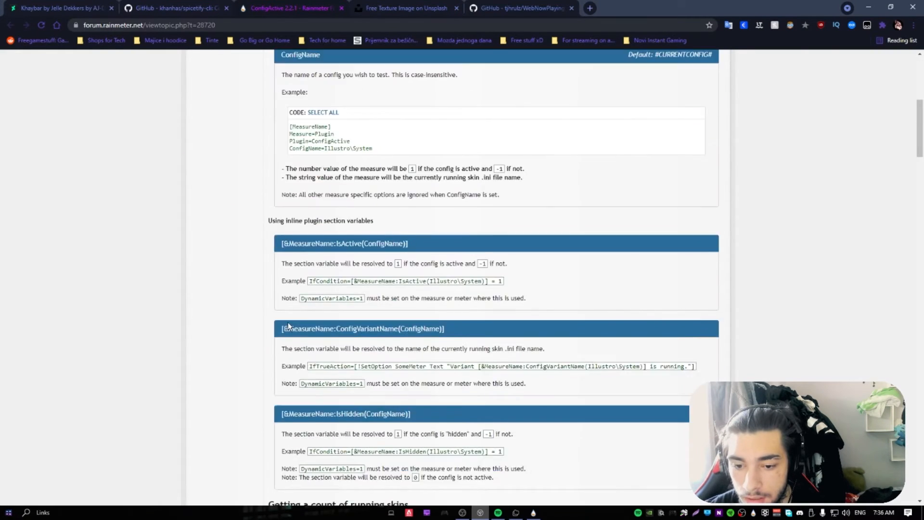
pyautogui.scroll(-3)
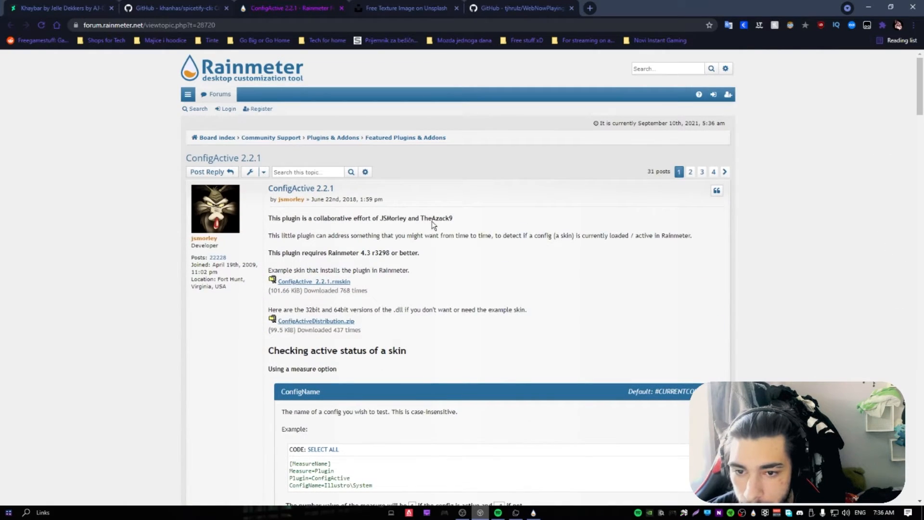
pyautogui.moveTo(361, 258)
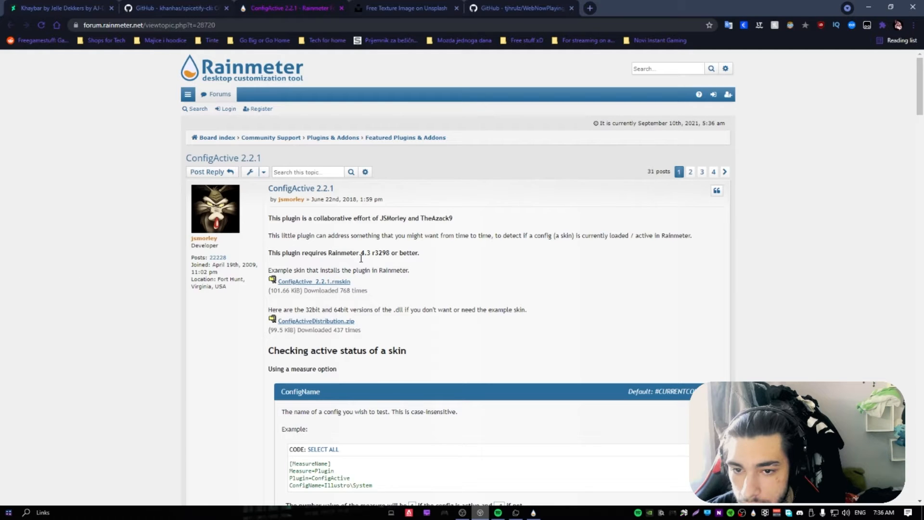
# View the Unsplash photo and WebNowPlaying readme, then close the credit tabs.
pyautogui.click(405, 7)
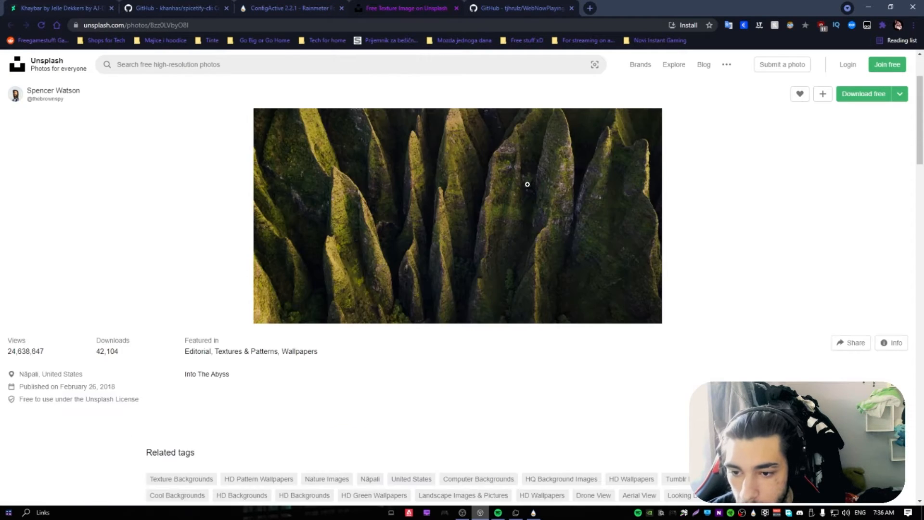
pyautogui.click(520, 8)
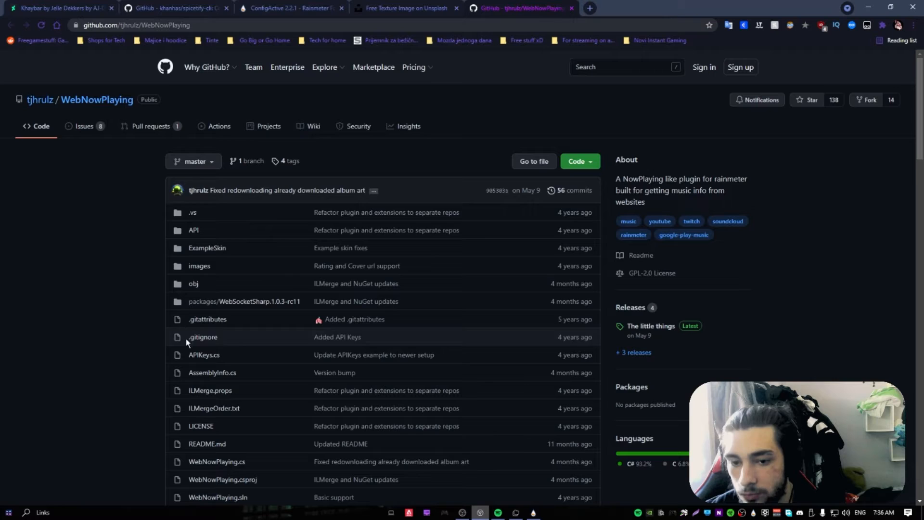
pyautogui.scroll(-3)
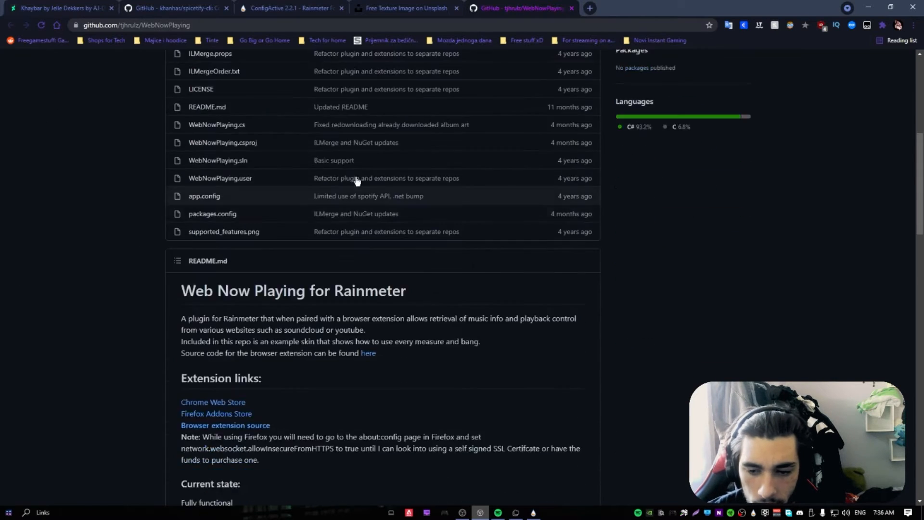
pyautogui.scroll(-3)
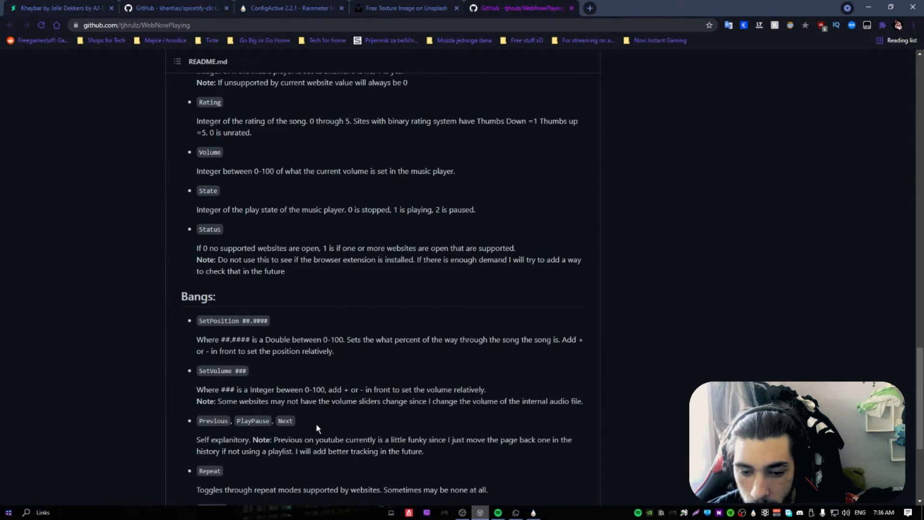
pyautogui.click(171, 8)
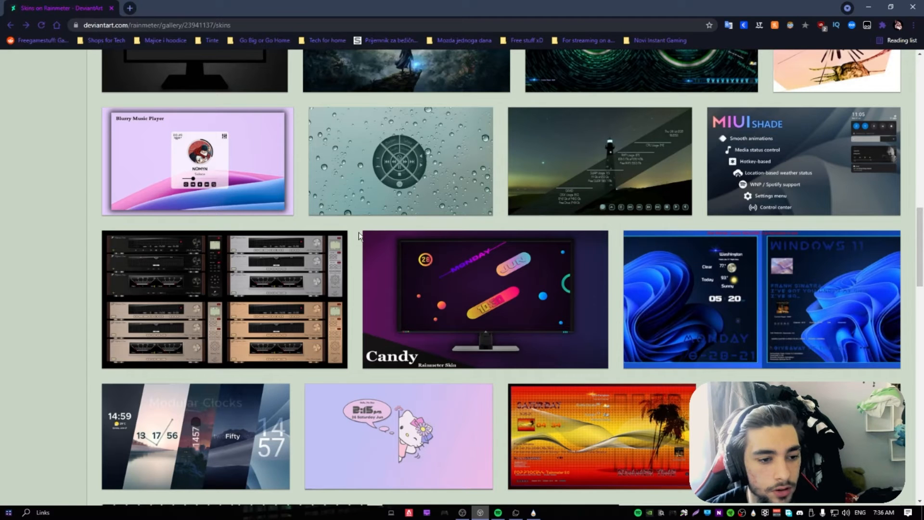
# Open vinithkumar's Space-X skin from the gallery and read down to its description and tags.
pyautogui.scroll(-3)
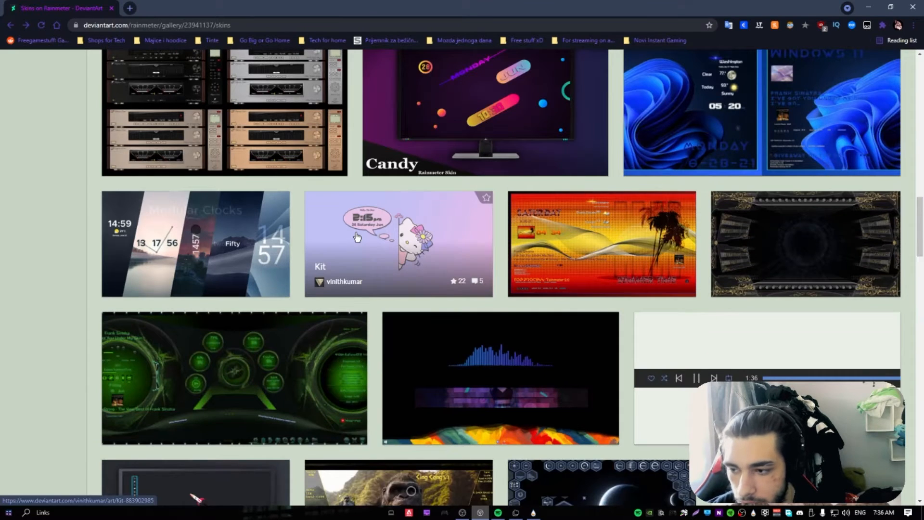
pyautogui.scroll(-3)
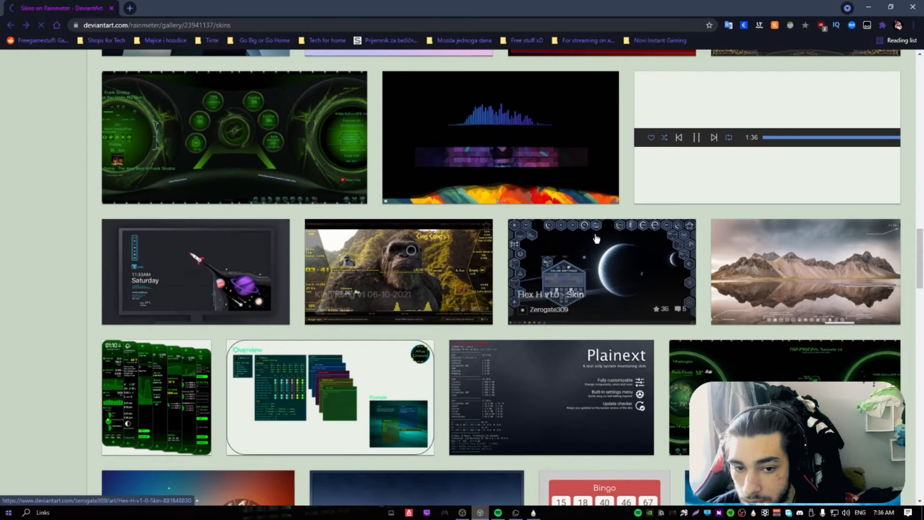
pyautogui.click(196, 272)
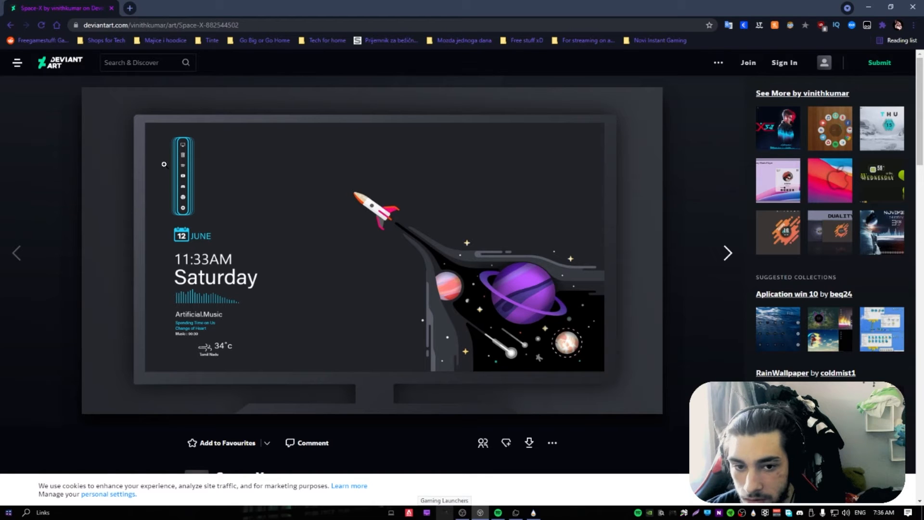
pyautogui.moveTo(196, 202)
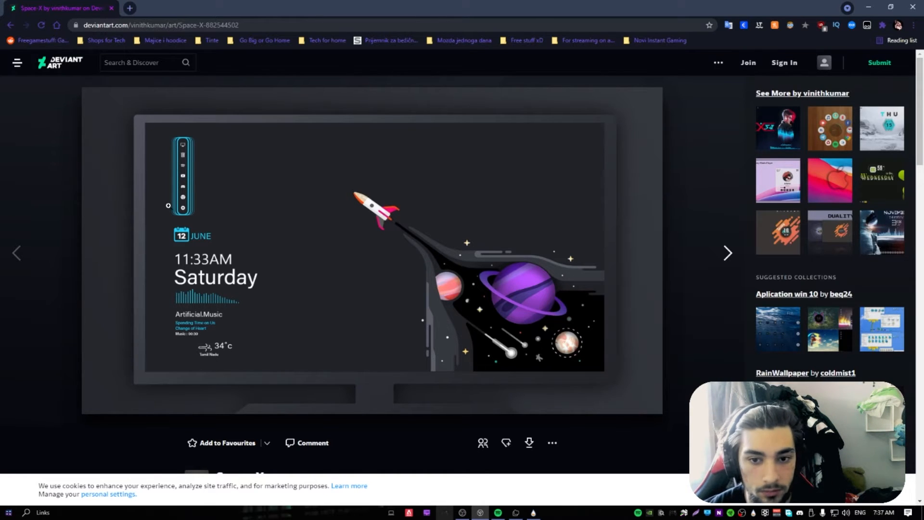
pyautogui.moveTo(138, 302)
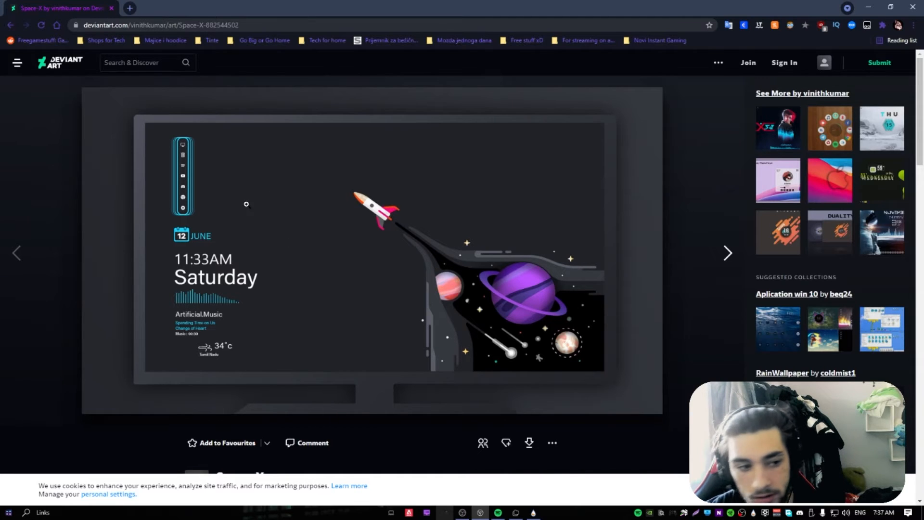
pyautogui.moveTo(275, 202)
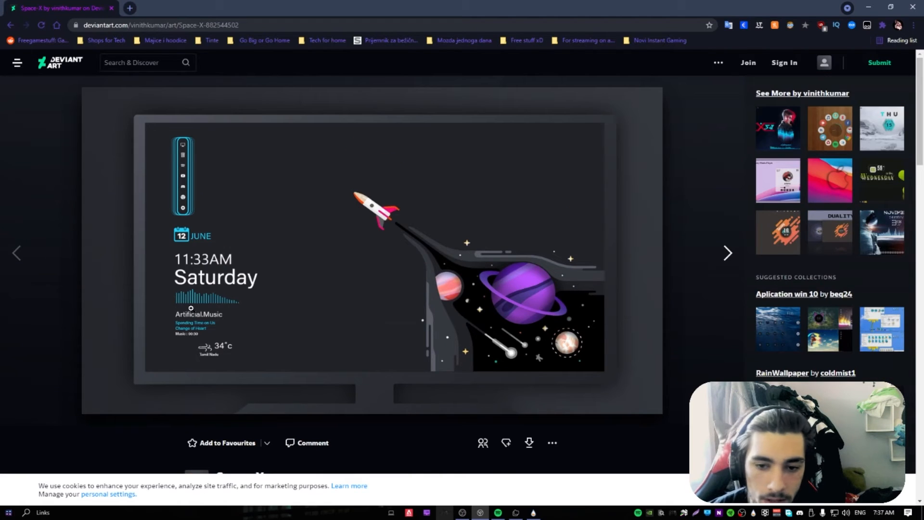
pyautogui.moveTo(197, 239)
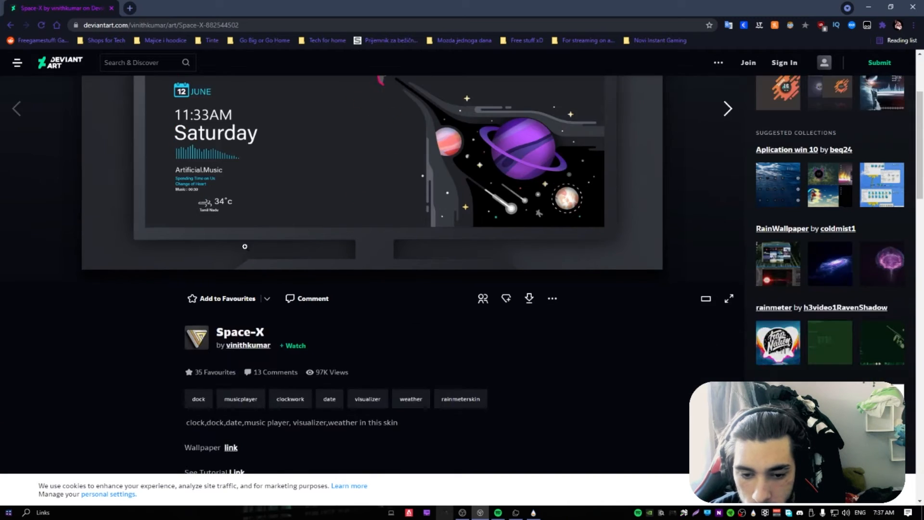
pyautogui.scroll(-3)
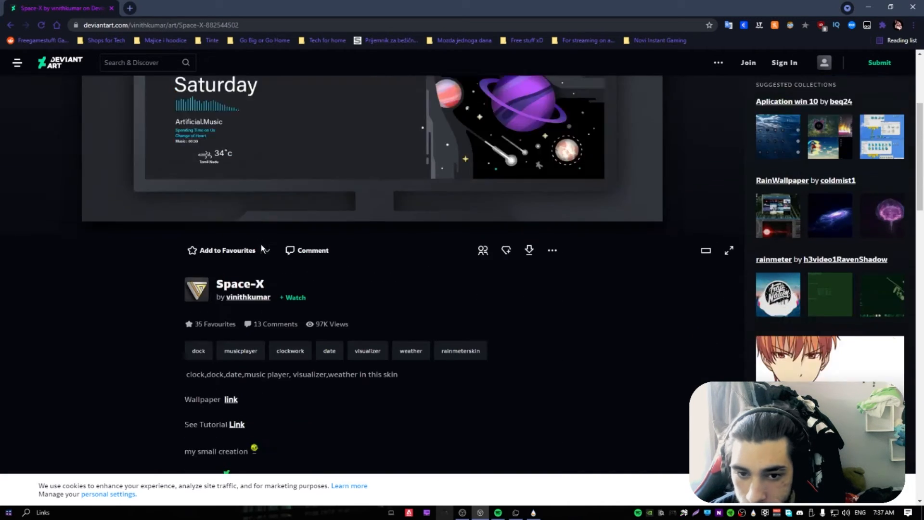
pyautogui.scroll(-3)
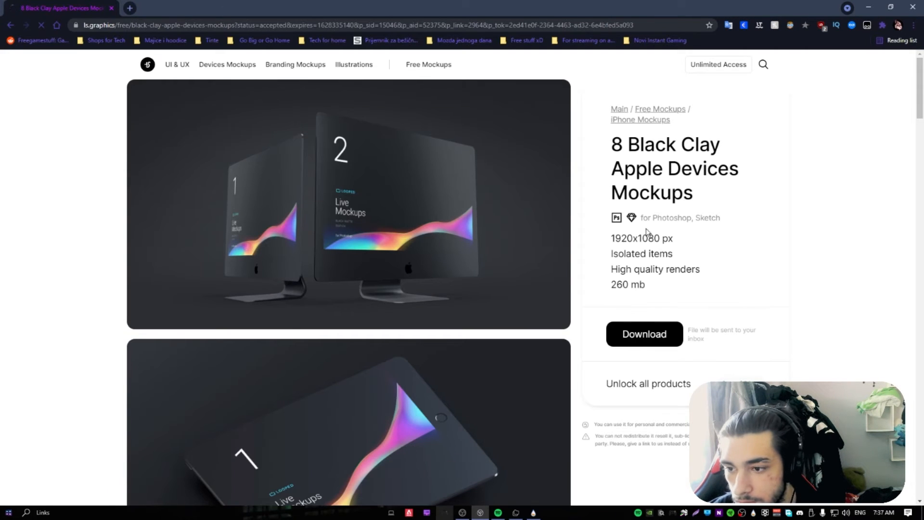
# Read the Space-X comments, view the cited Reddit Elegant black post, then go back.
pyautogui.scroll(-3)
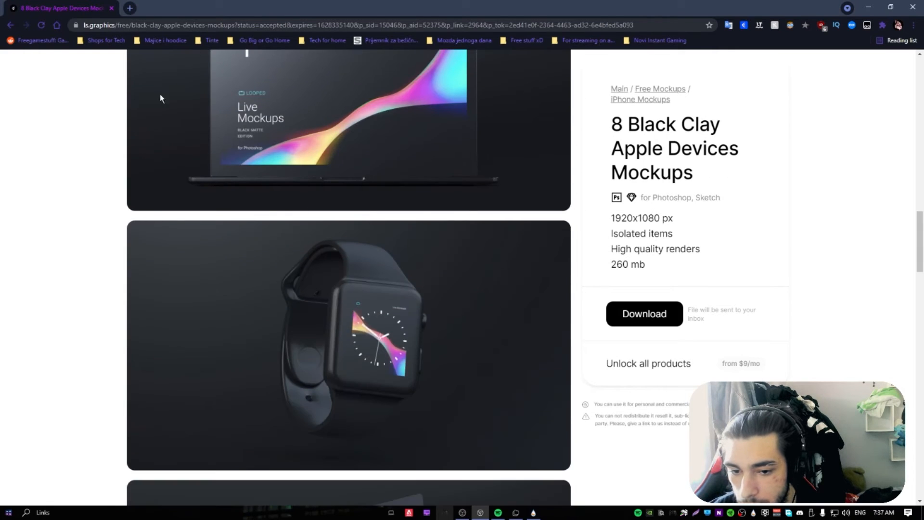
pyautogui.scroll(-3)
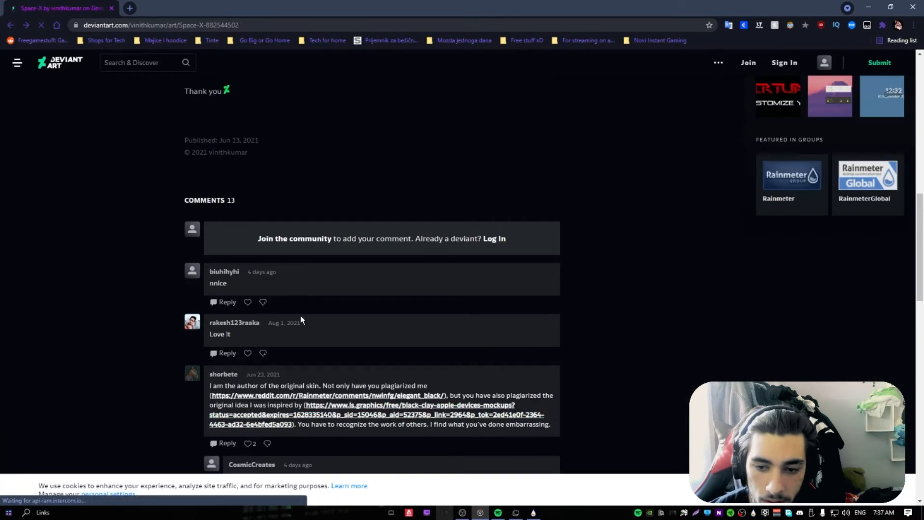
pyautogui.scroll(3)
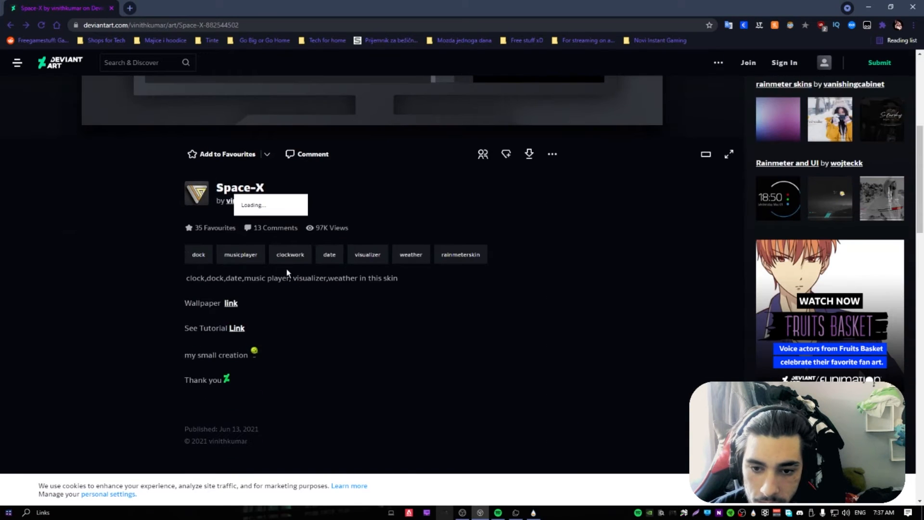
pyautogui.scroll(-3)
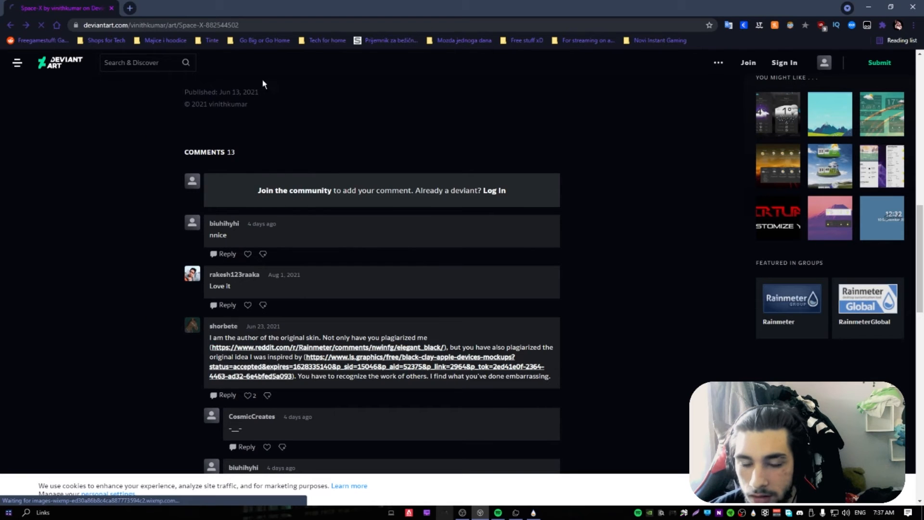
pyautogui.click(332, 347)
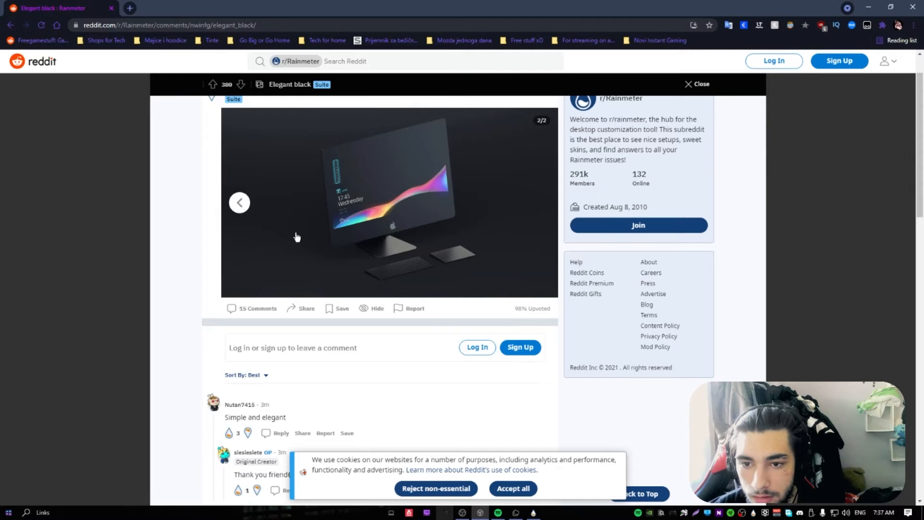
pyautogui.scroll(-3)
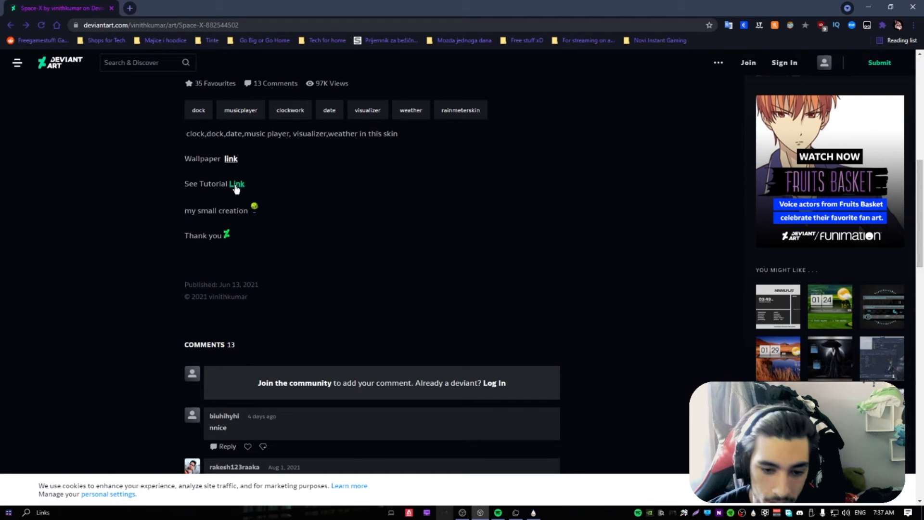
pyautogui.click(236, 183)
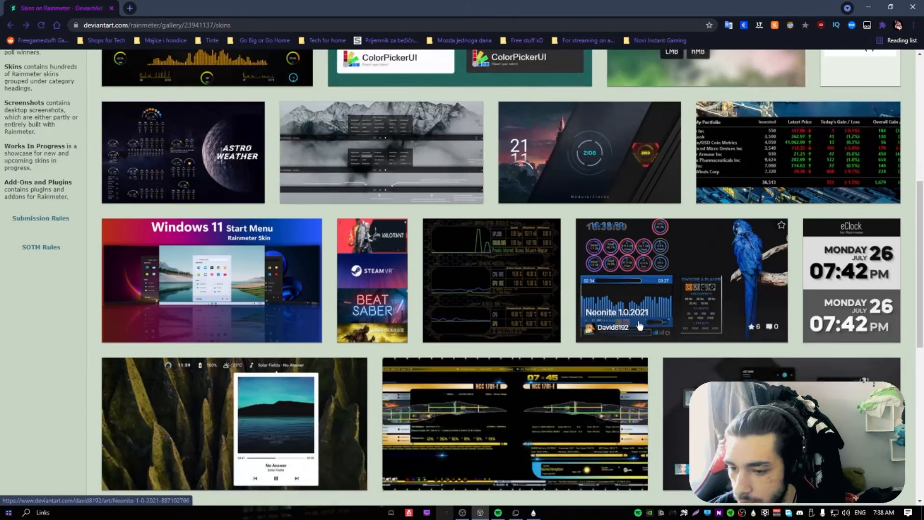
# Scroll further down the DeviantArt Rainmeter skins gallery.
pyautogui.scroll(-3)
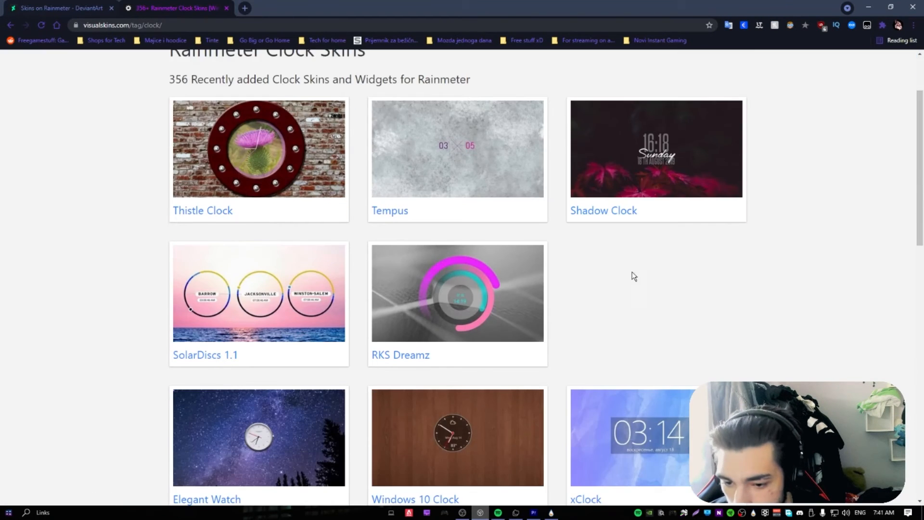
# Browse the VisualSkins clock skins list and open the Shadow Clock skin page.
pyautogui.scroll(-3)
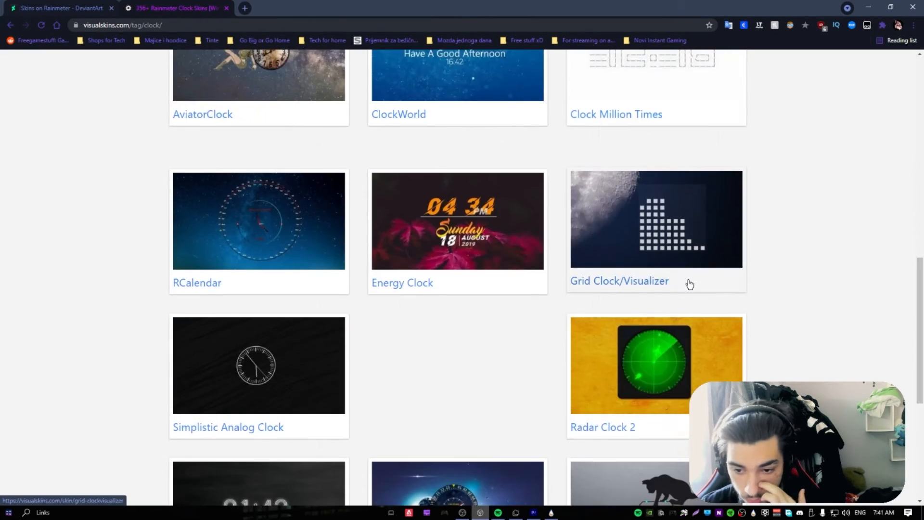
pyautogui.scroll(-3)
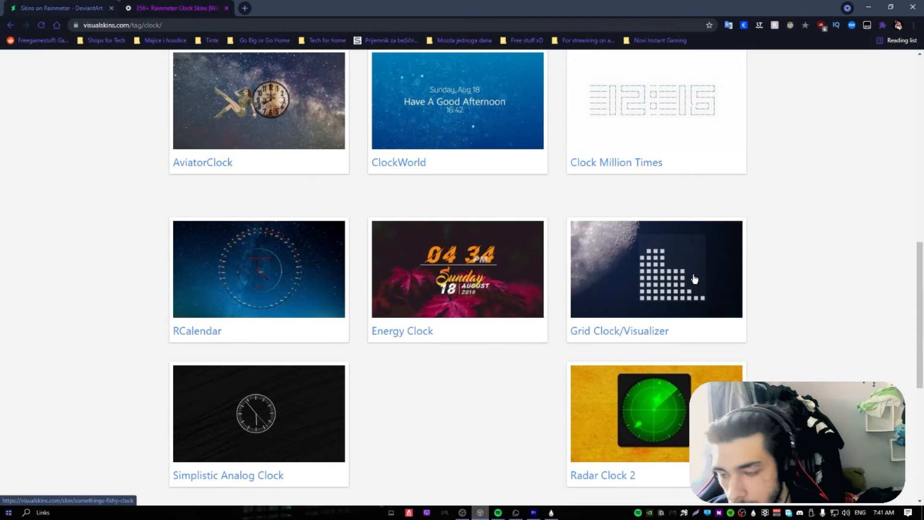
pyautogui.scroll(3)
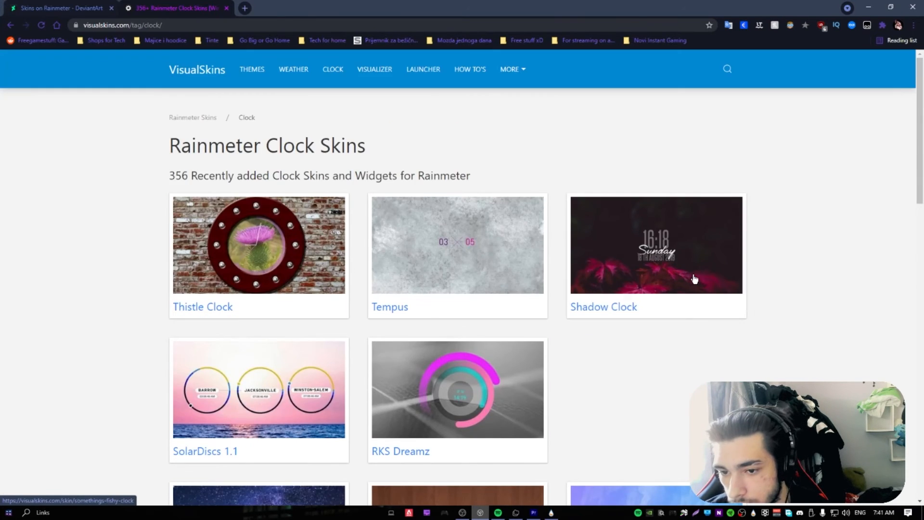
pyautogui.scroll(-3)
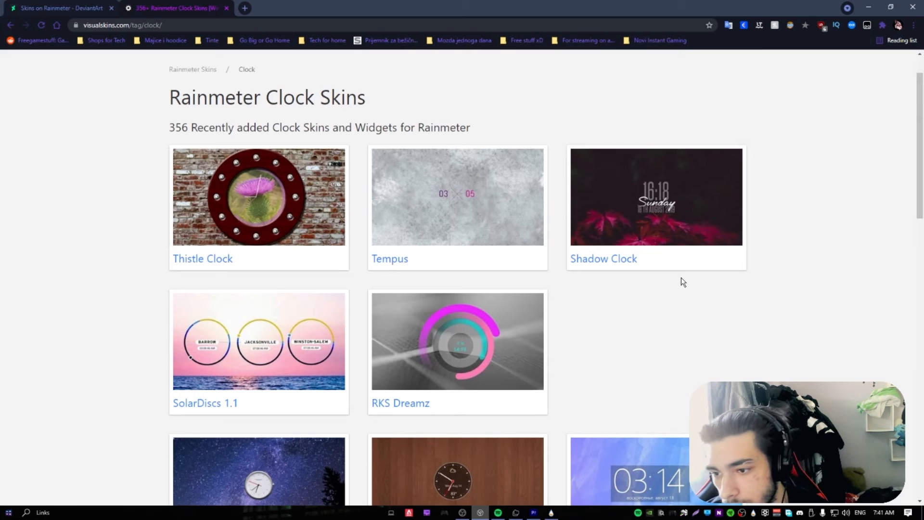
pyautogui.scroll(-3)
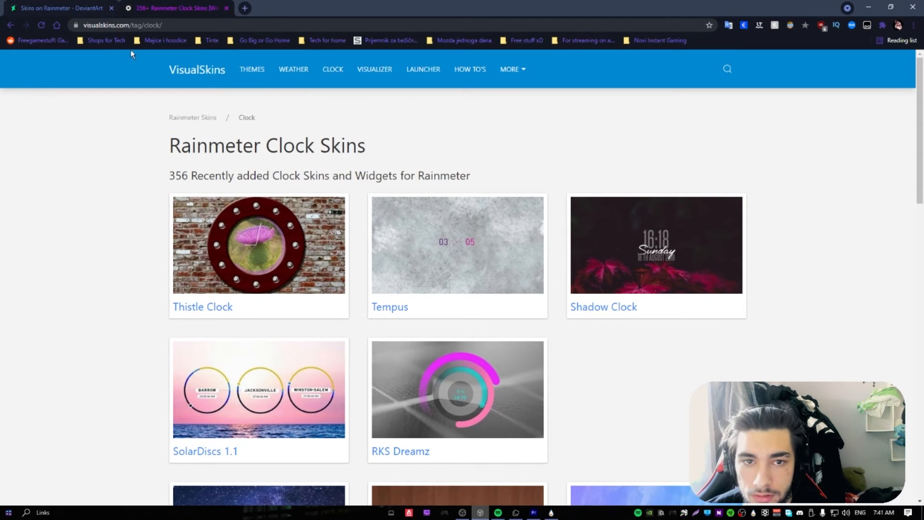
pyautogui.click(174, 9)
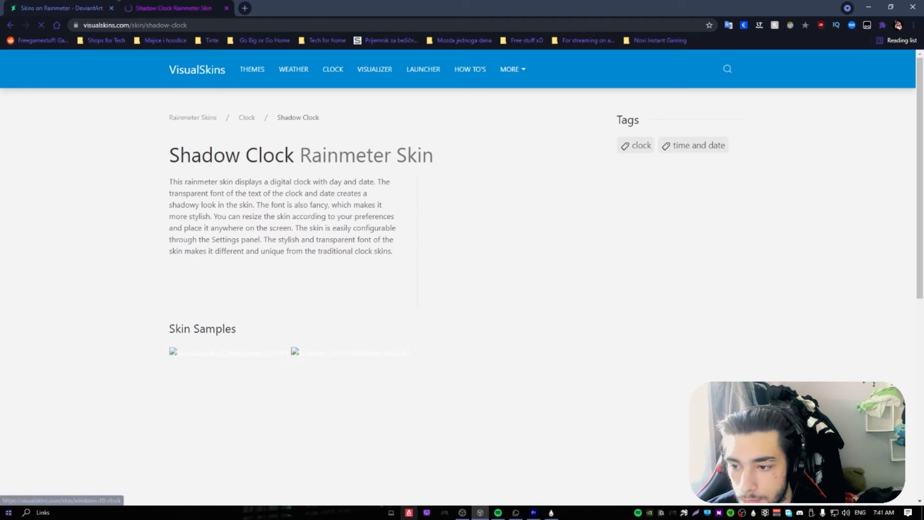
# Check the next page of clock skins, return, and scroll to Shadow Clock's download button.
pyautogui.scroll(-3)
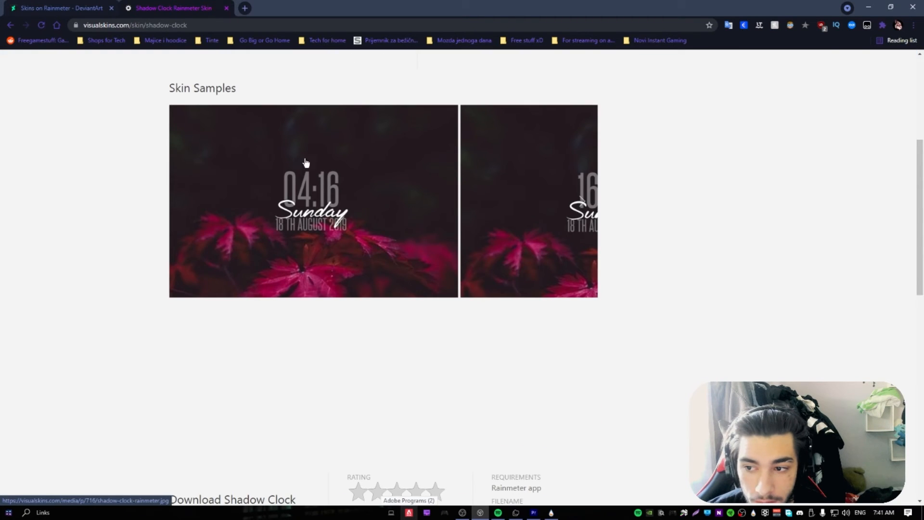
pyautogui.scroll(3)
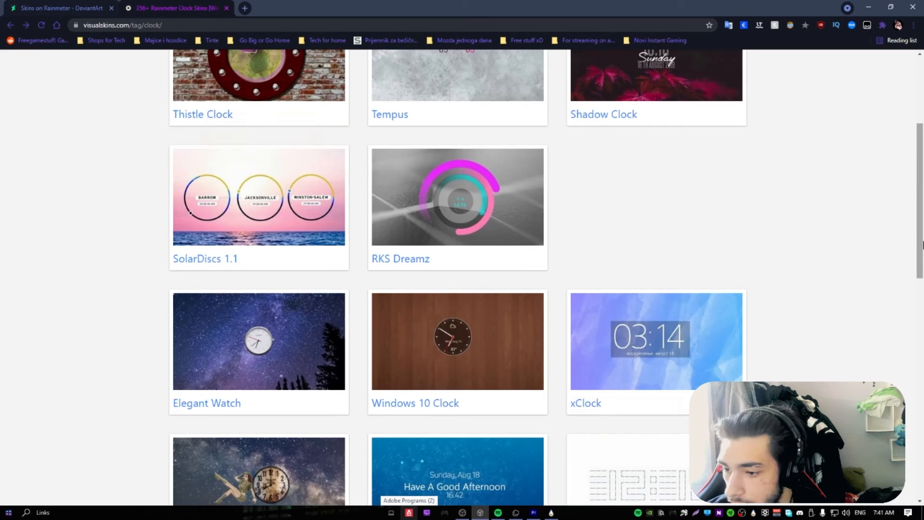
pyautogui.scroll(-3)
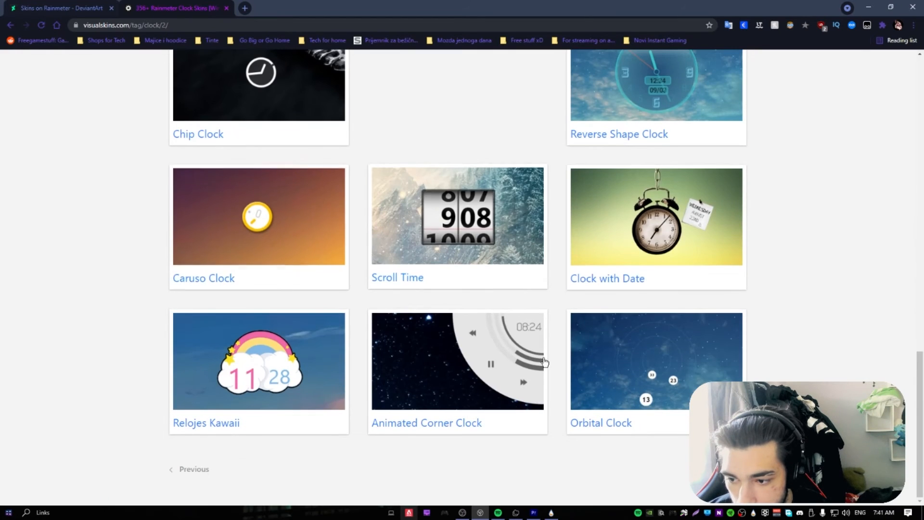
pyautogui.click(221, 469)
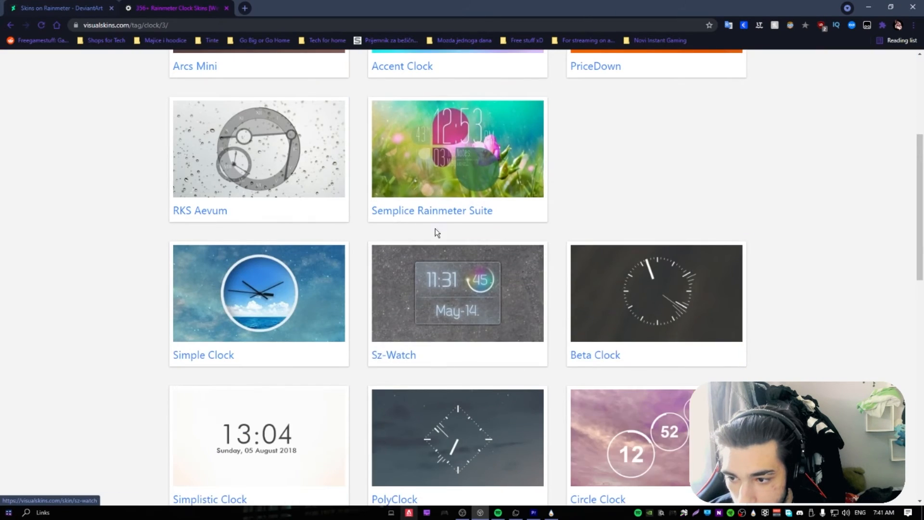
pyautogui.scroll(-3)
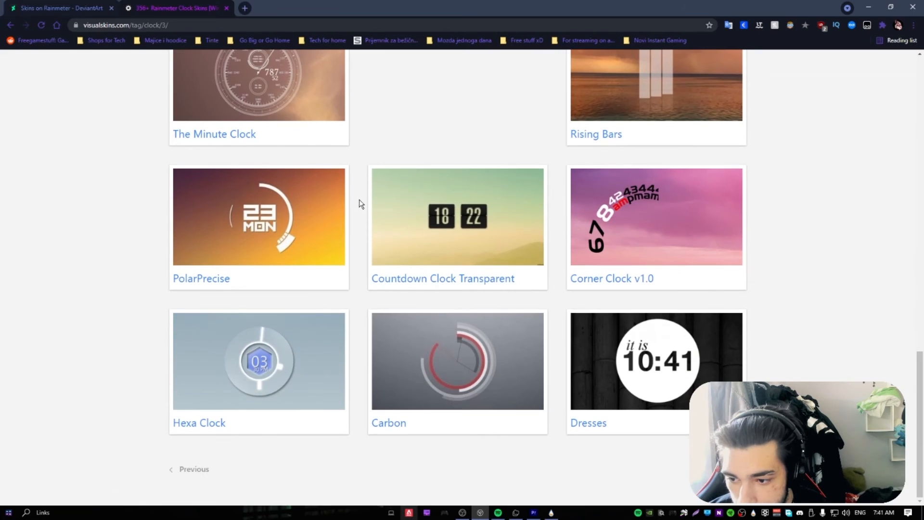
pyautogui.click(194, 470)
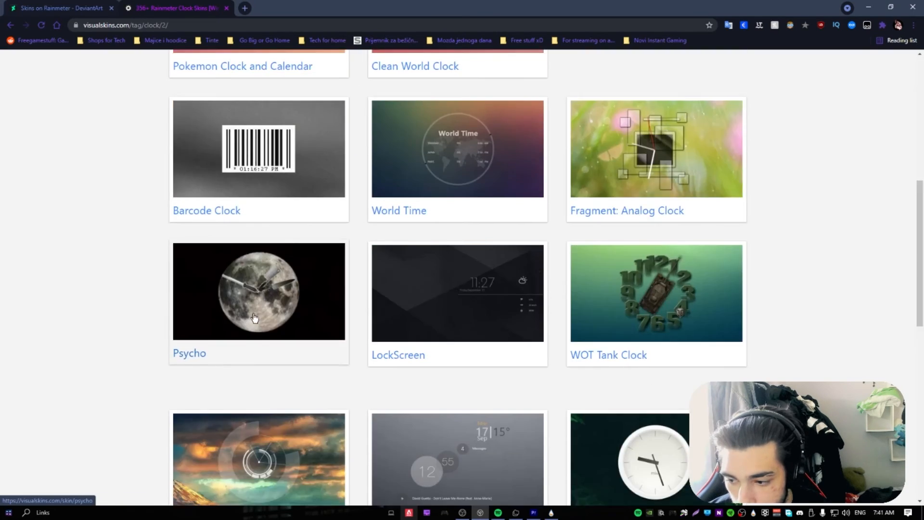
pyautogui.scroll(-3)
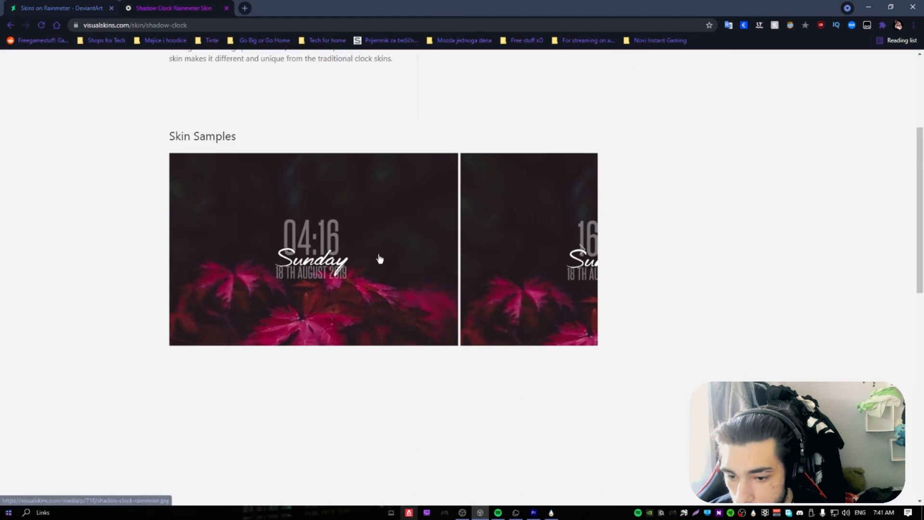
pyautogui.scroll(-3)
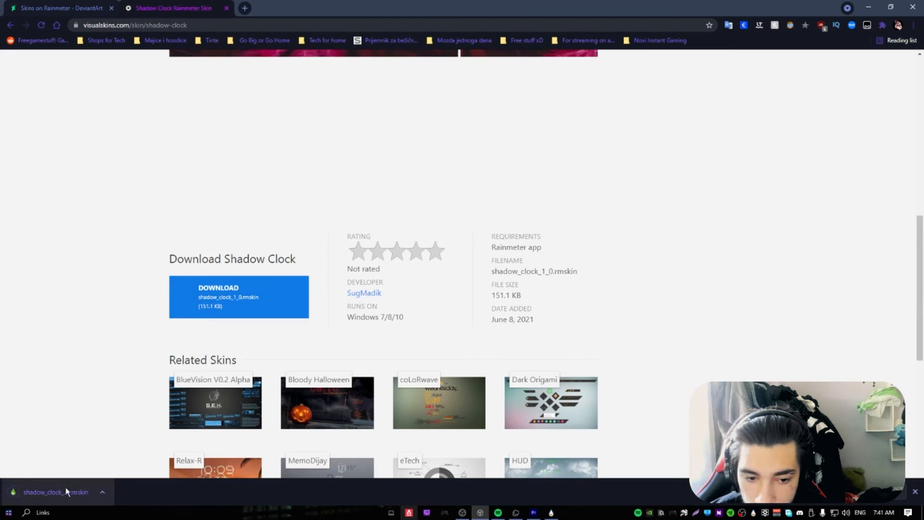
# Open shadow_clock_1_0.rmskin from the download bar and install it via the Skin Installer.
pyautogui.click(55, 491)
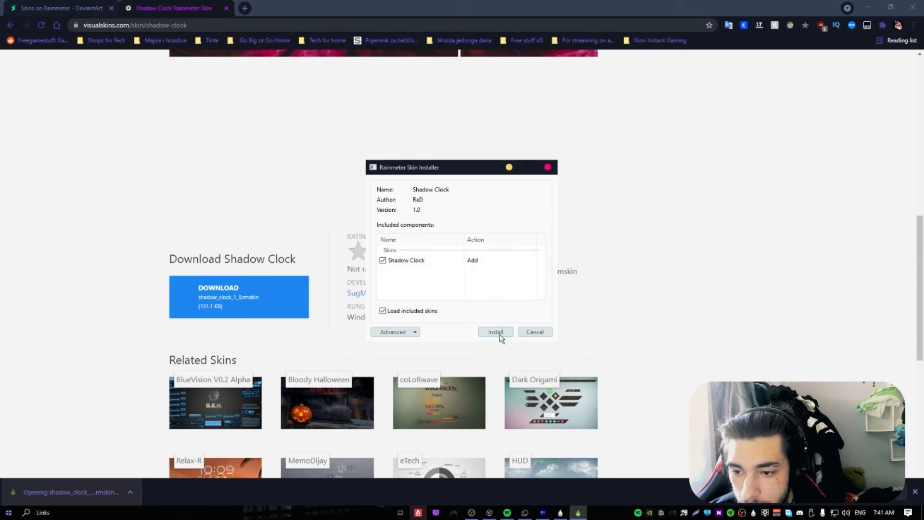
pyautogui.click(496, 332)
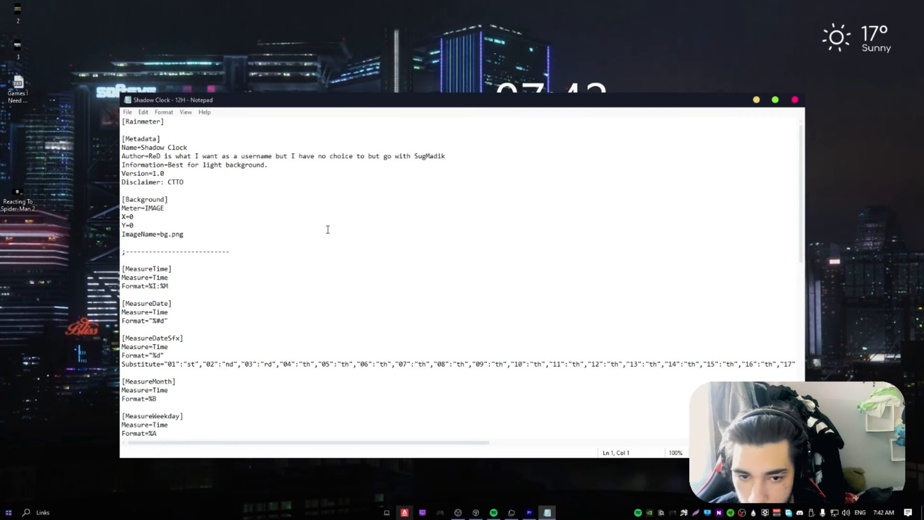
# Read through the Shadow Clock 12H .ini meter settings in Notepad.
pyautogui.scroll(-3)
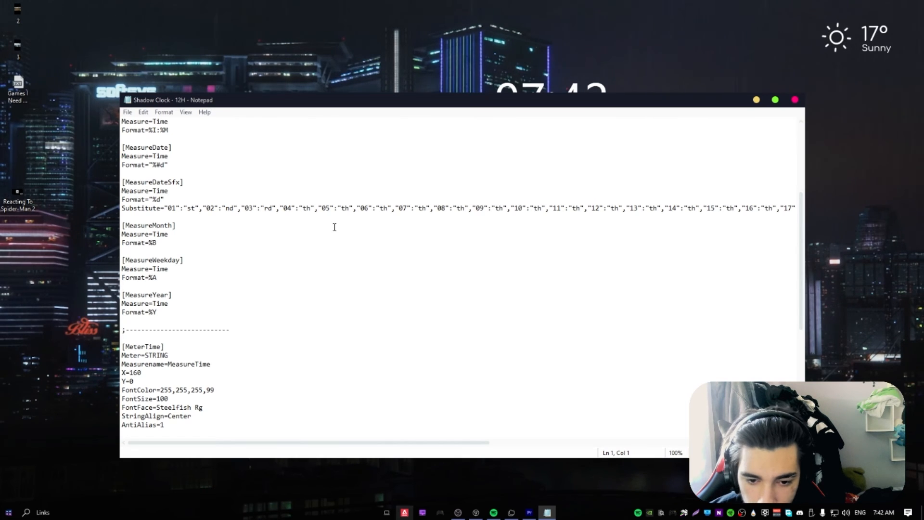
pyautogui.scroll(-3)
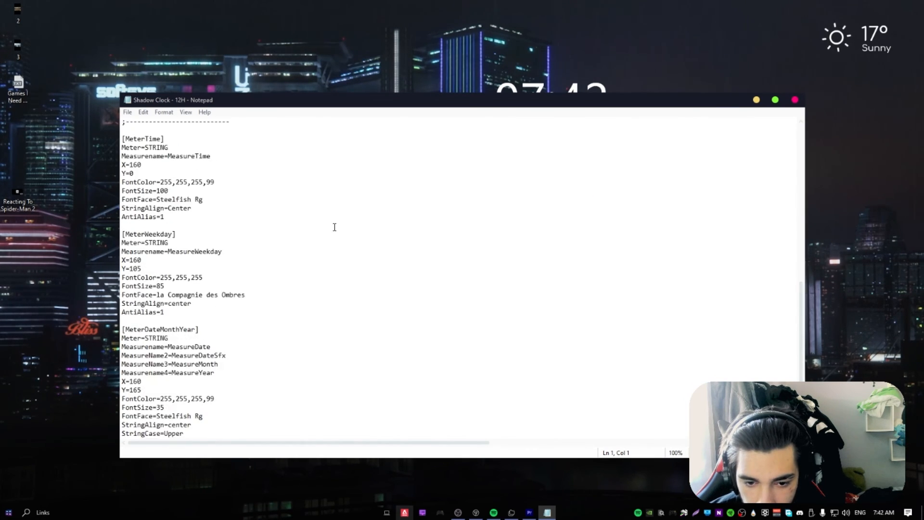
pyautogui.scroll(-3)
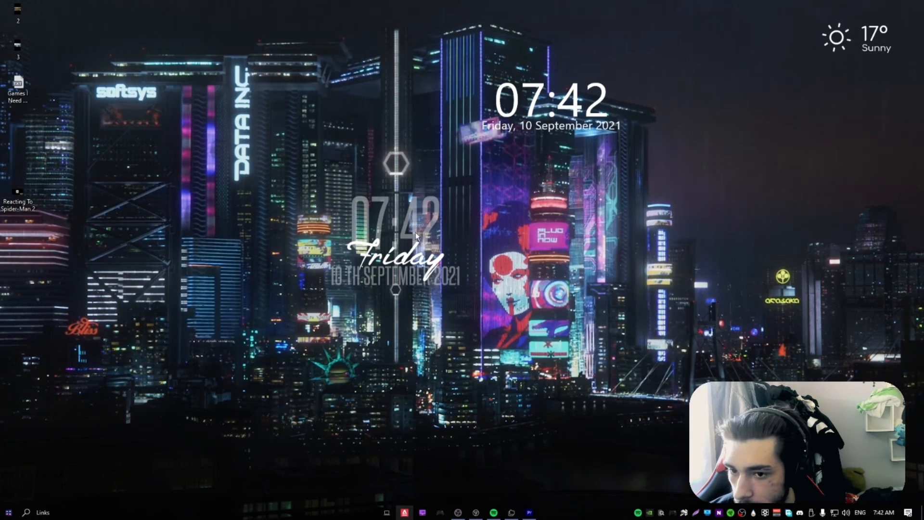
# Unload Shadow Clock from its right-click menu, keeping the original clock, date and weather skins.
pyautogui.rightClick(412, 248)
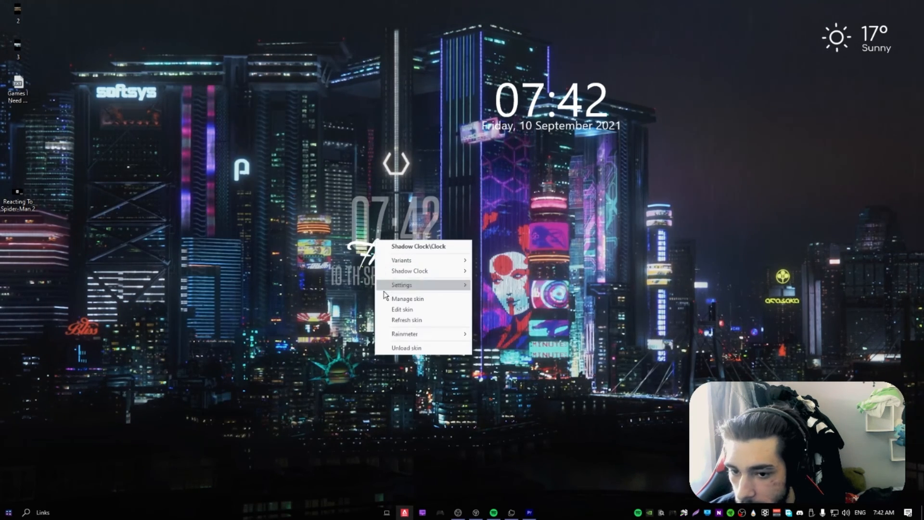
pyautogui.click(336, 266)
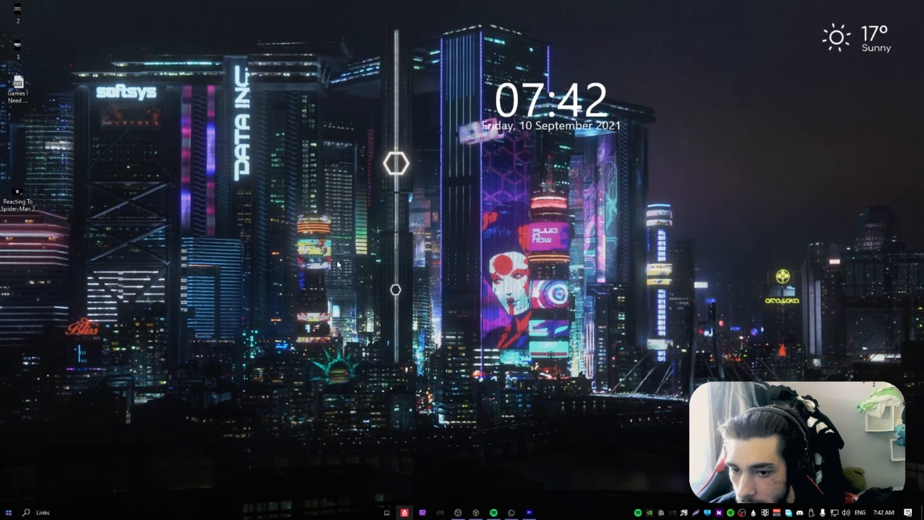